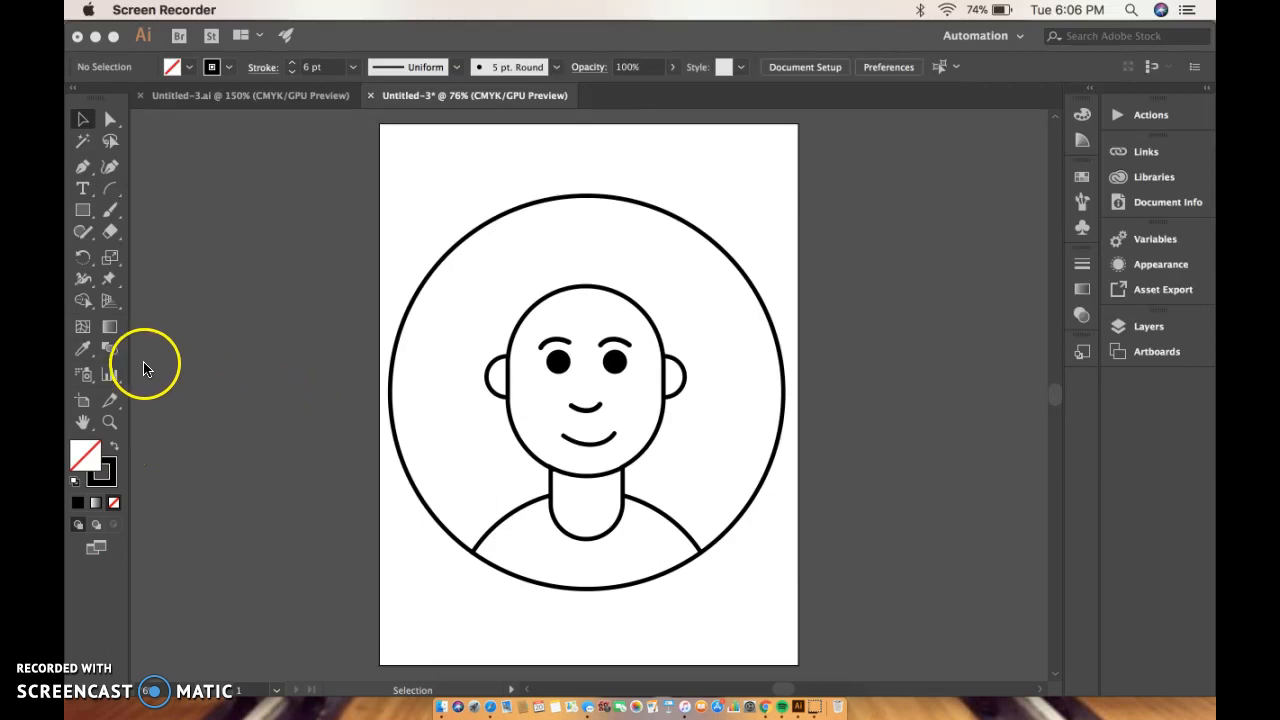
mouse_move(518, 408)
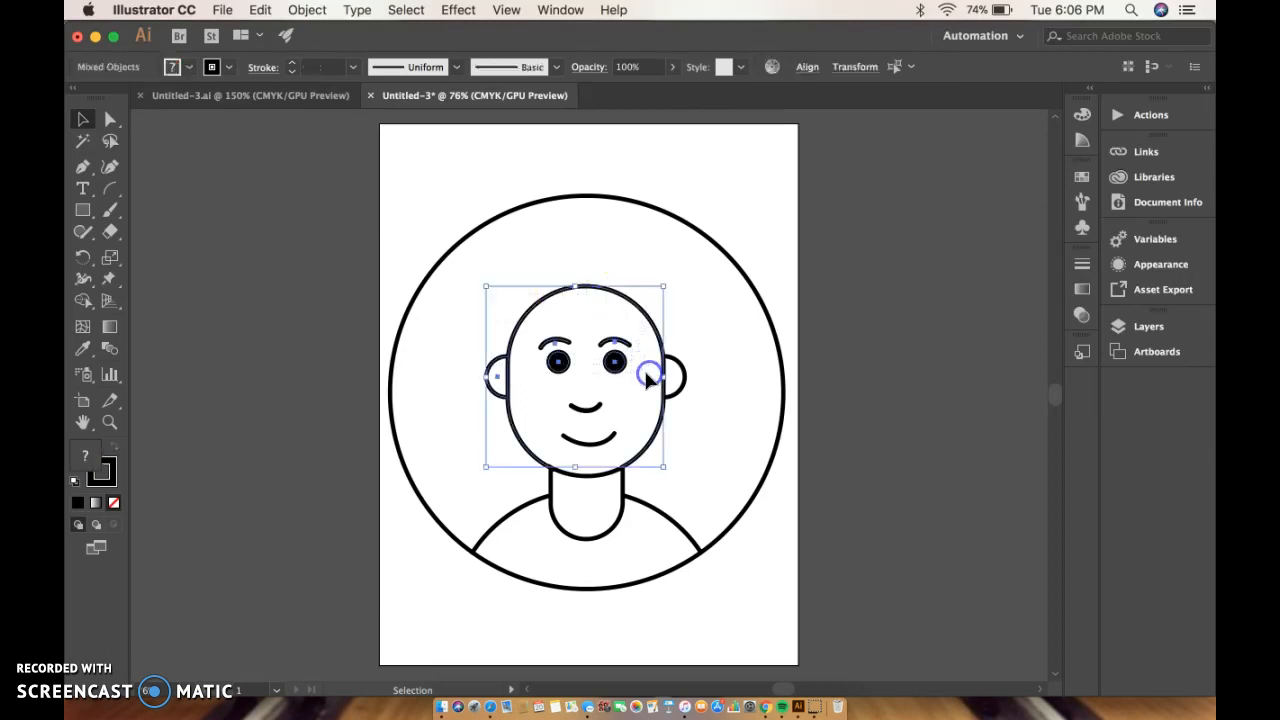
Deselect the head shapes and start a square outline over the top of the head
left_click(84, 212)
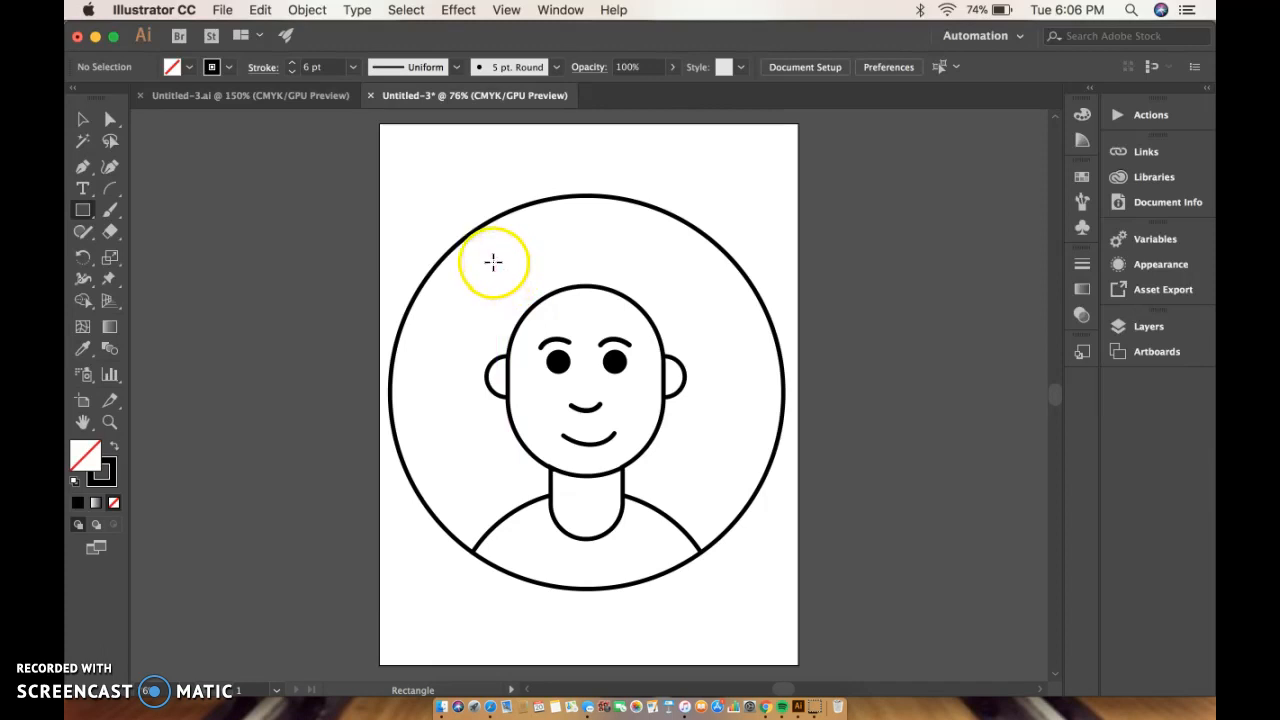
left_click_drag(492, 262, 692, 464)
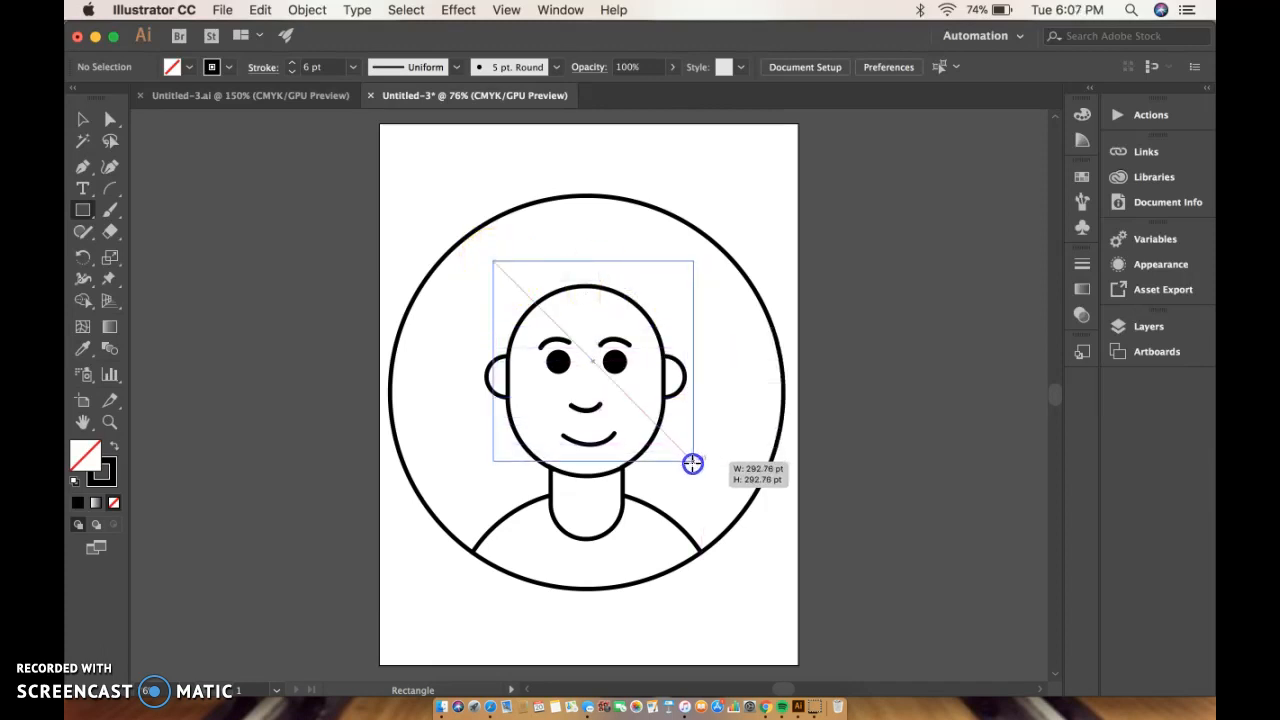
left_click_drag(692, 464, 686, 464)
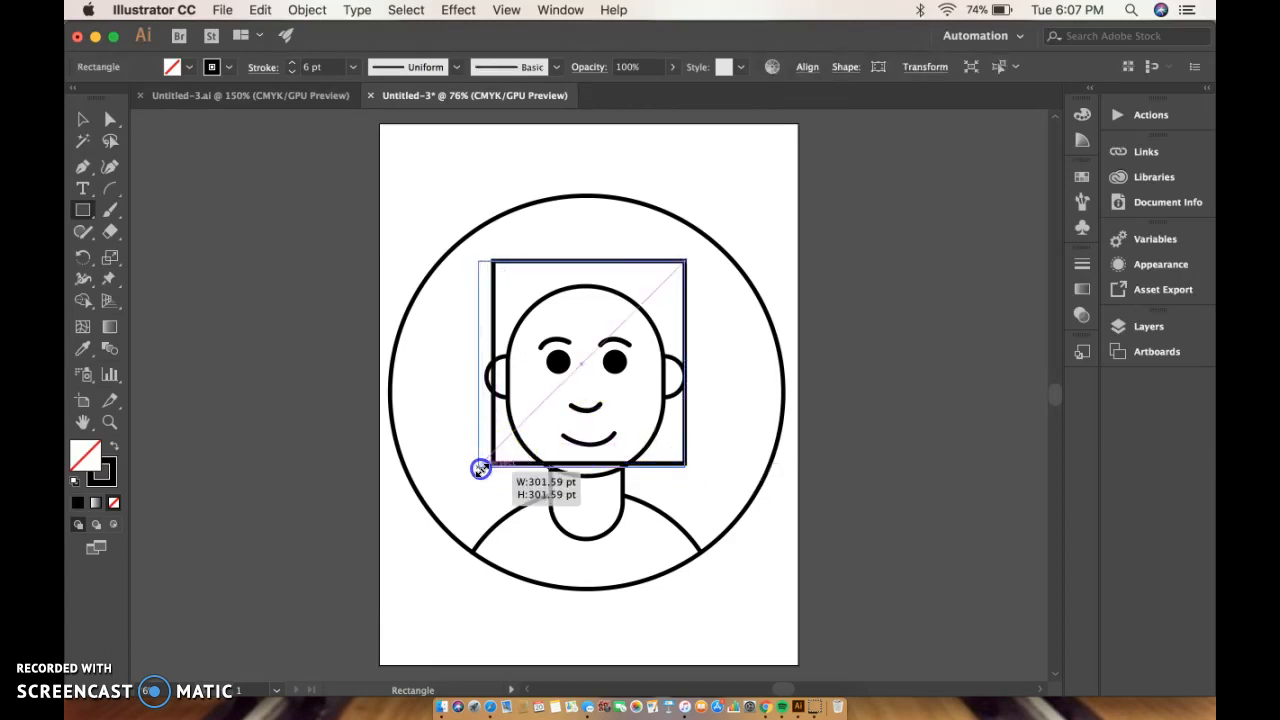
Resize and reposition the square so it spans from the crown down past the chin
left_click_drag(480, 468, 664, 444)
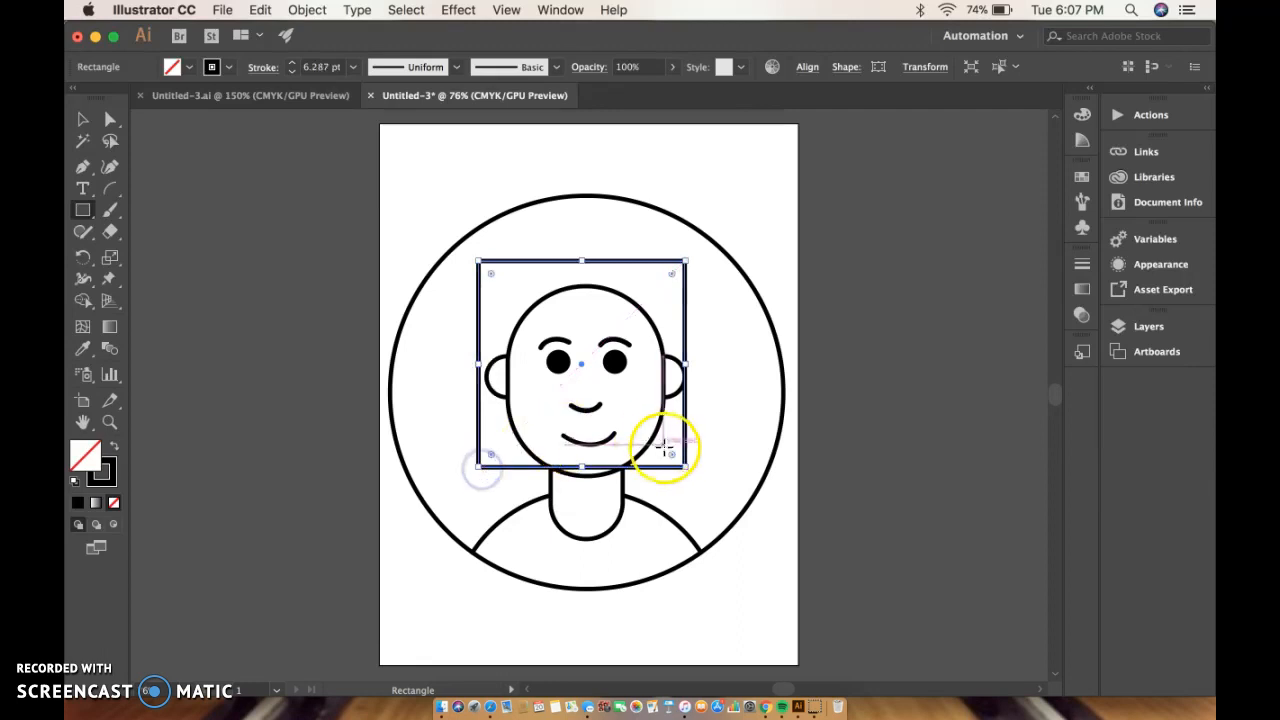
left_click_drag(672, 462, 688, 468)
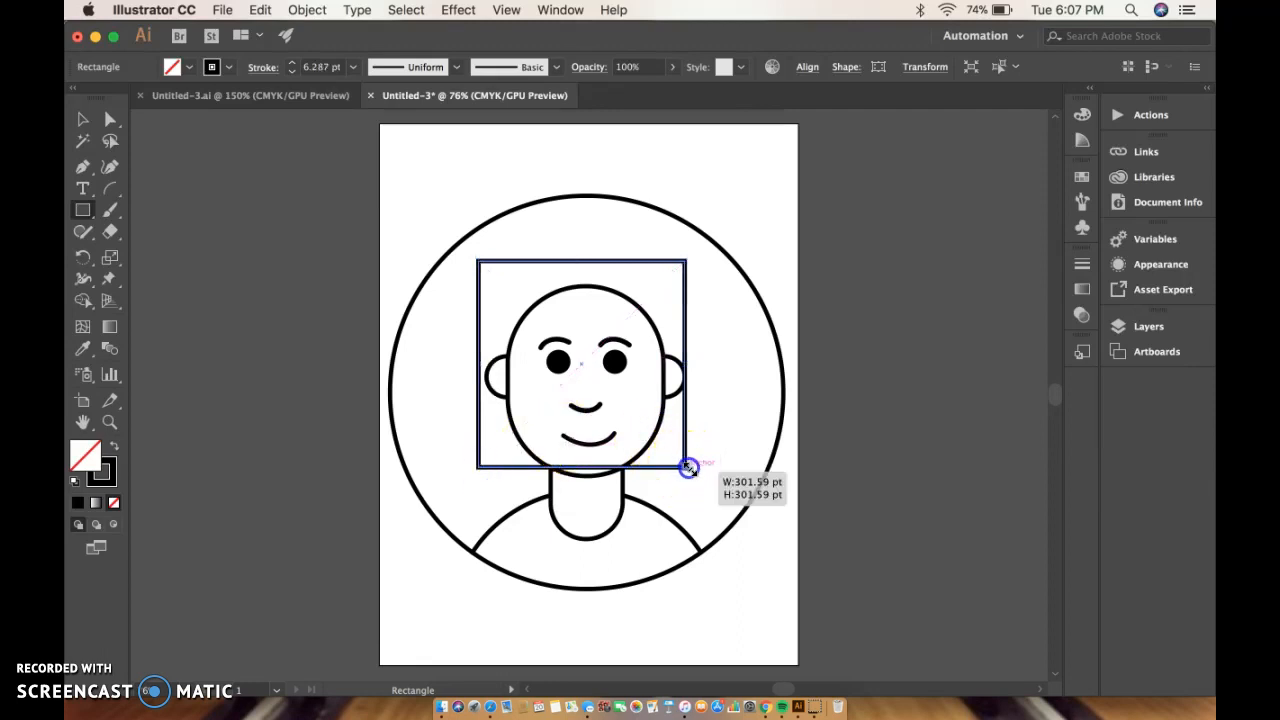
left_click_drag(688, 468, 696, 472)
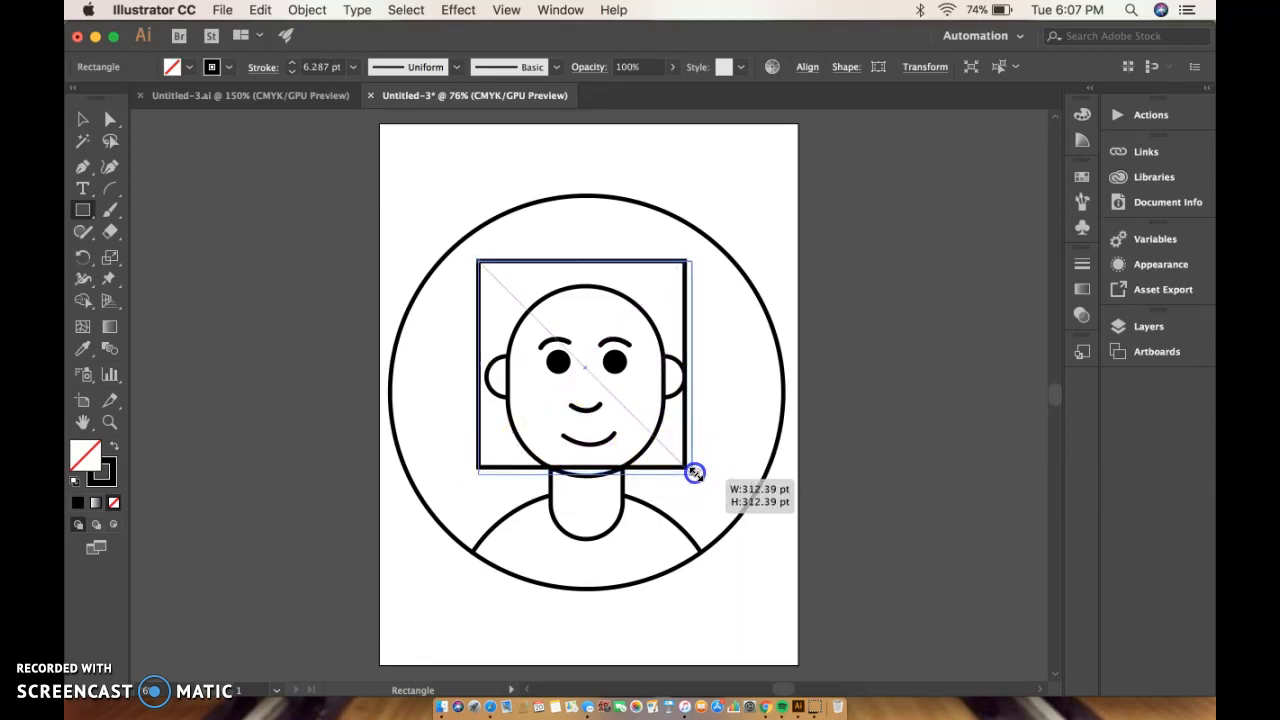
left_click_drag(696, 472, 696, 470)
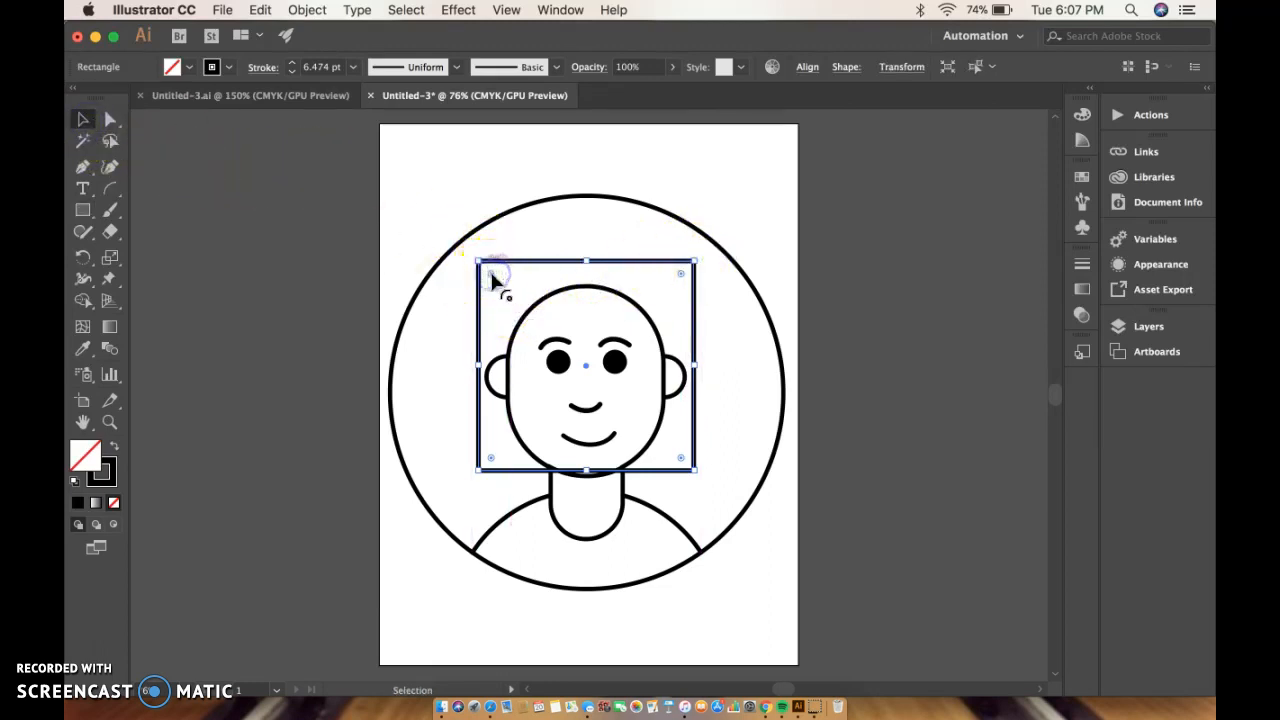
Round the square's top-left and top-right corners into a dome-shaped hair outline
left_click_drag(486, 276, 524, 304)
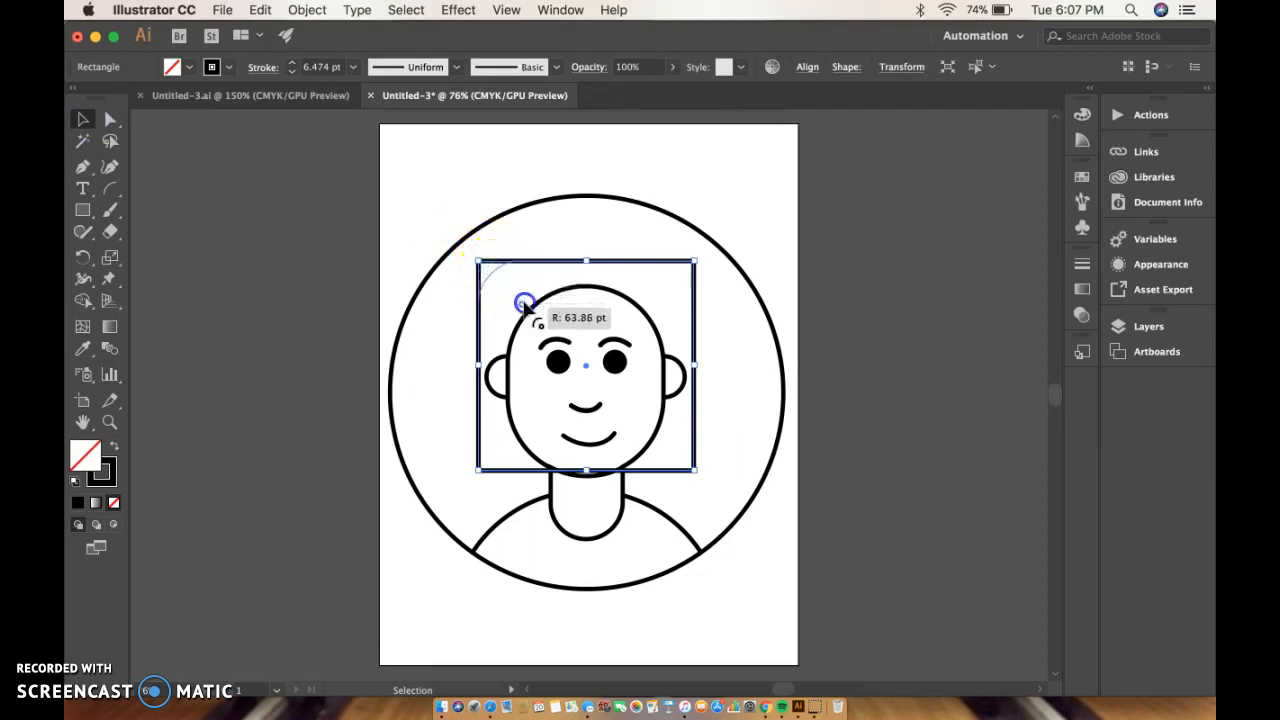
left_click_drag(524, 304, 578, 322)
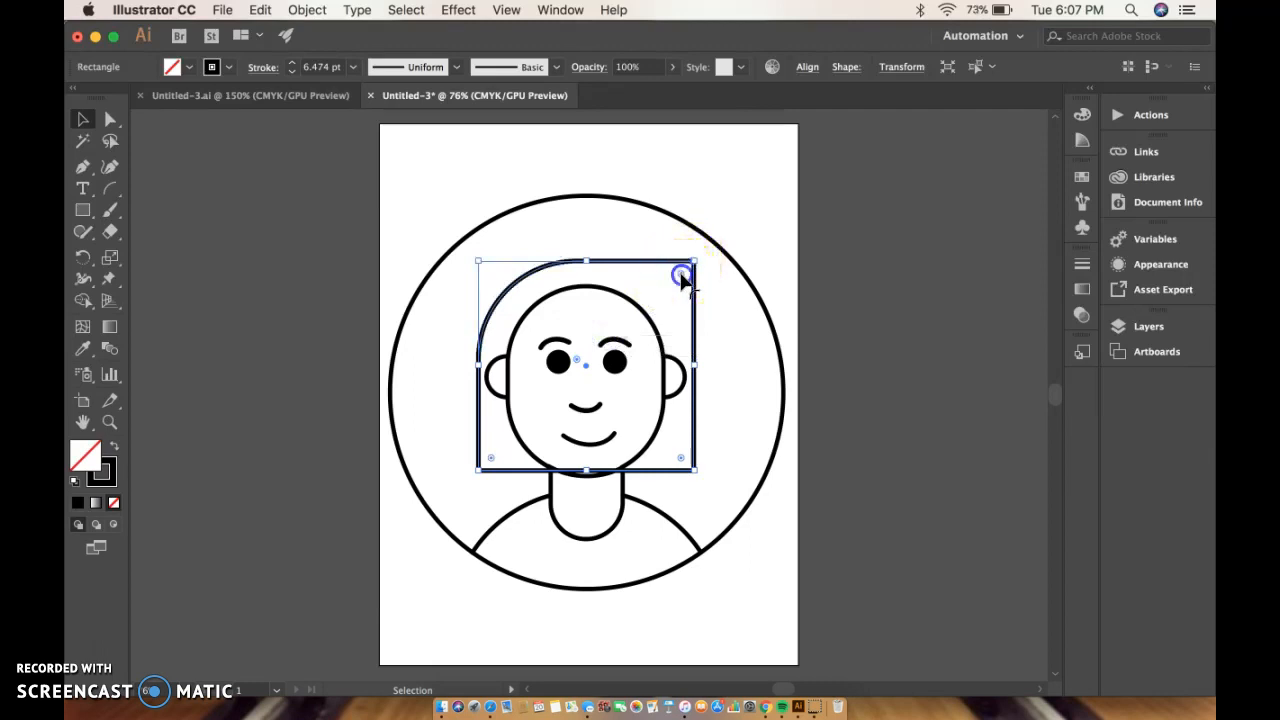
left_click_drag(680, 276, 660, 296)
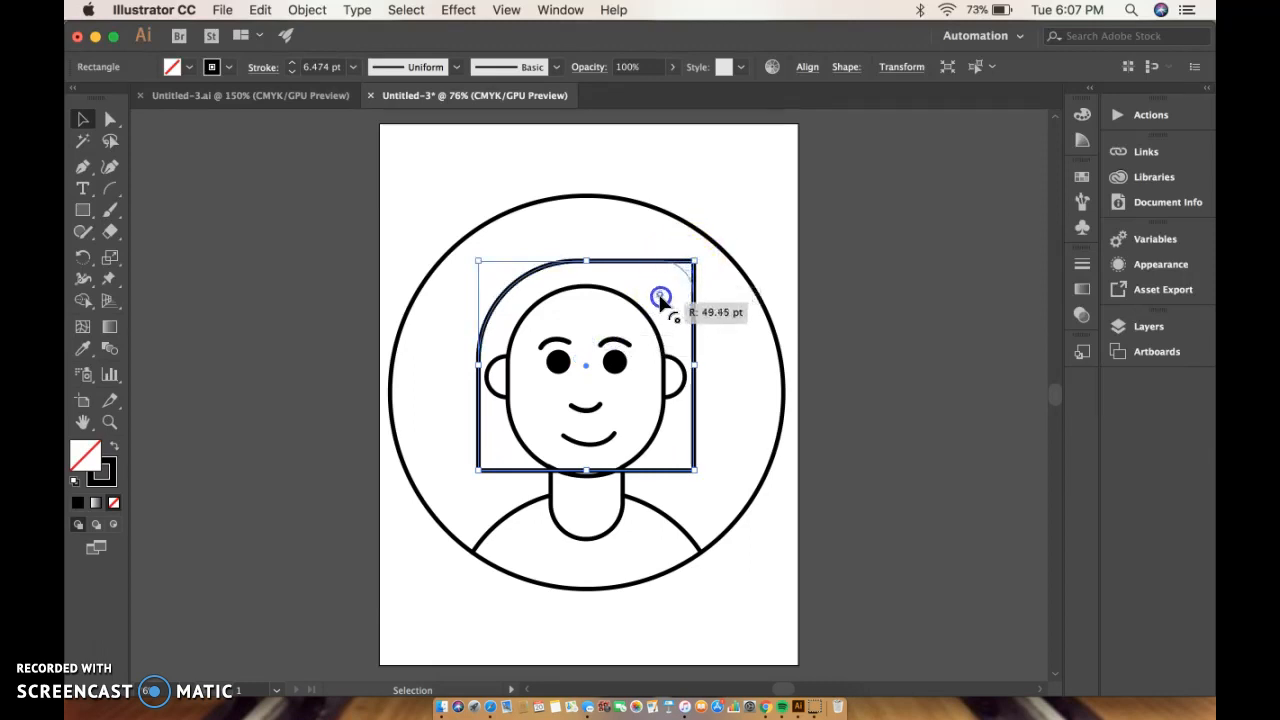
left_click_drag(660, 296, 618, 340)
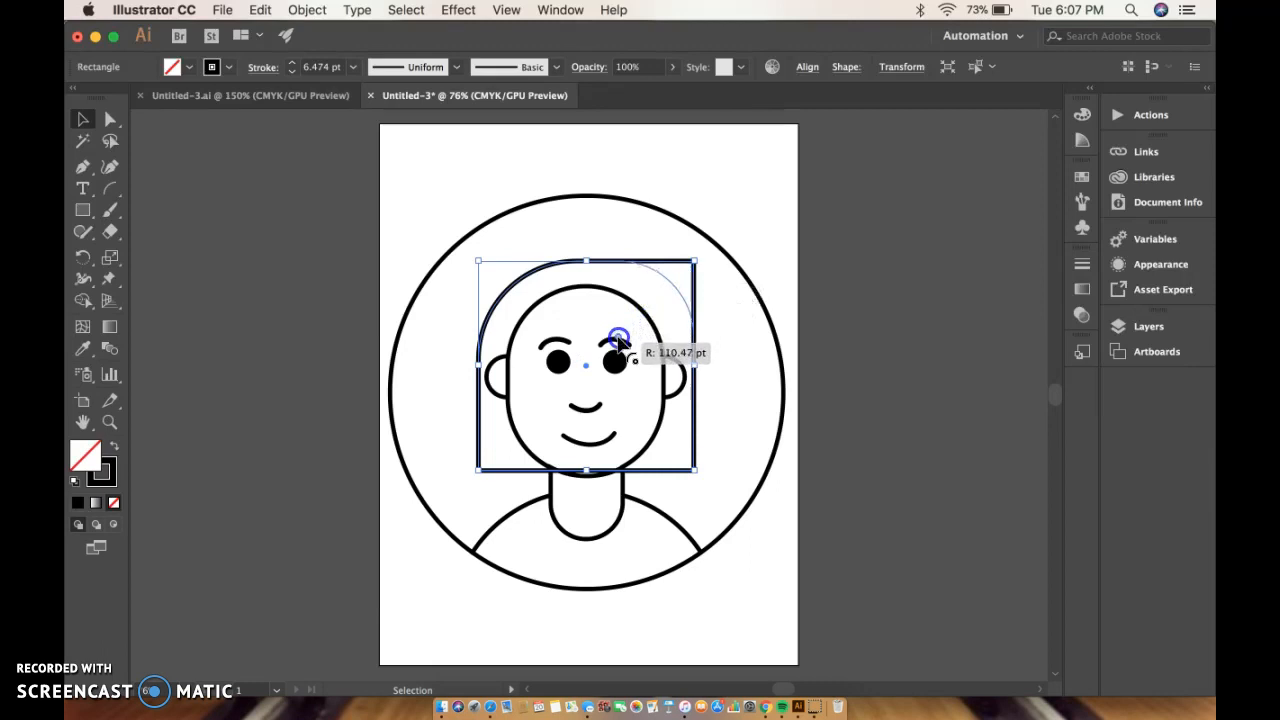
left_click_drag(620, 340, 590, 370)
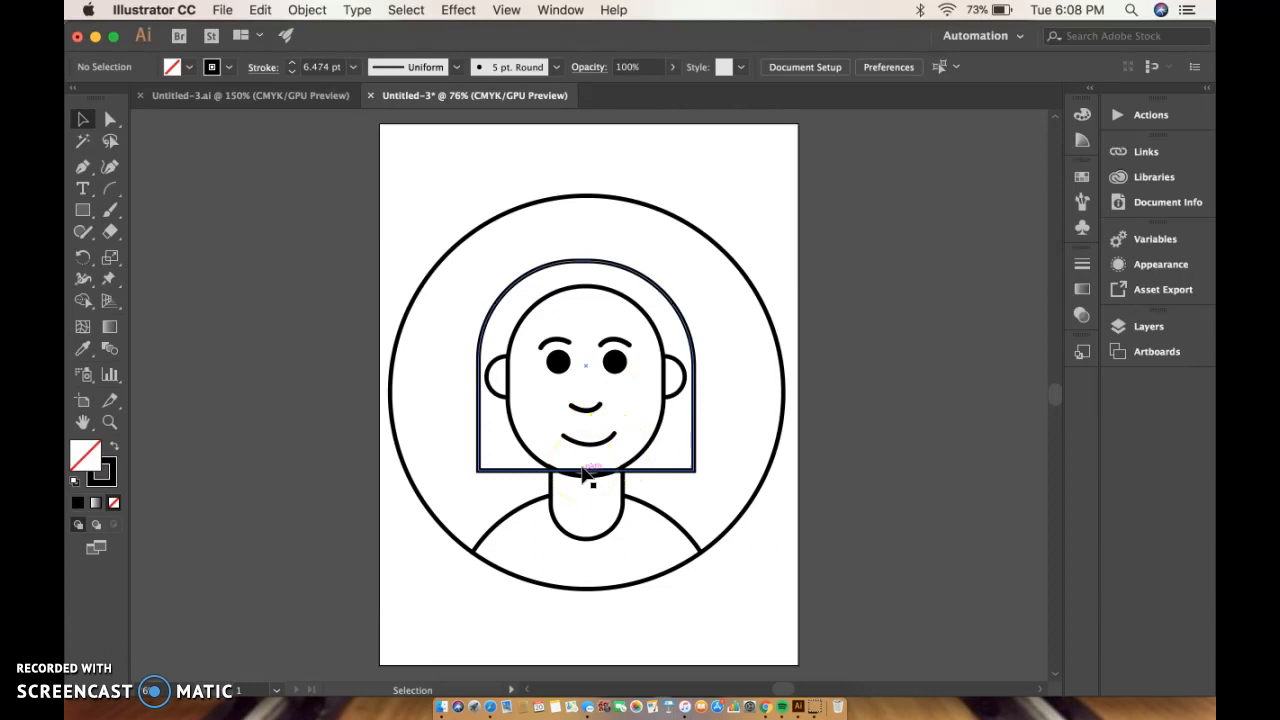
Select the hair outline together with the face and body shapes as one group
left_click(584, 476)
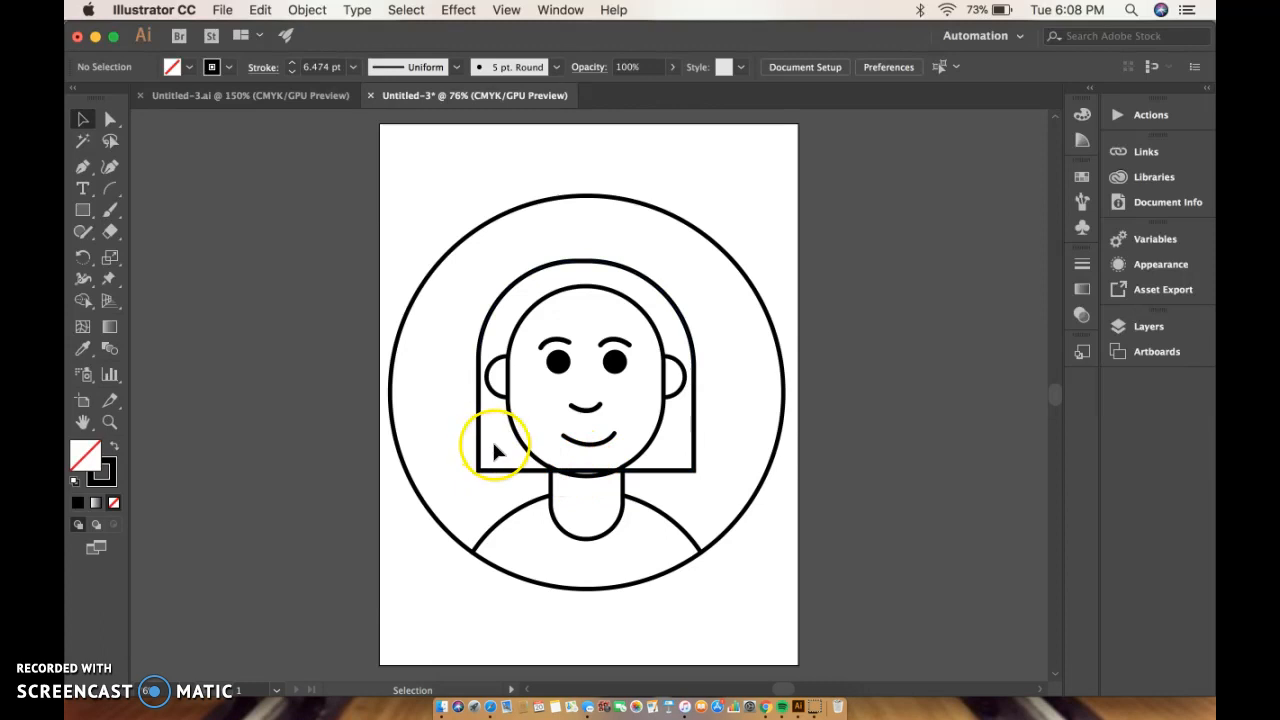
left_click(490, 440)
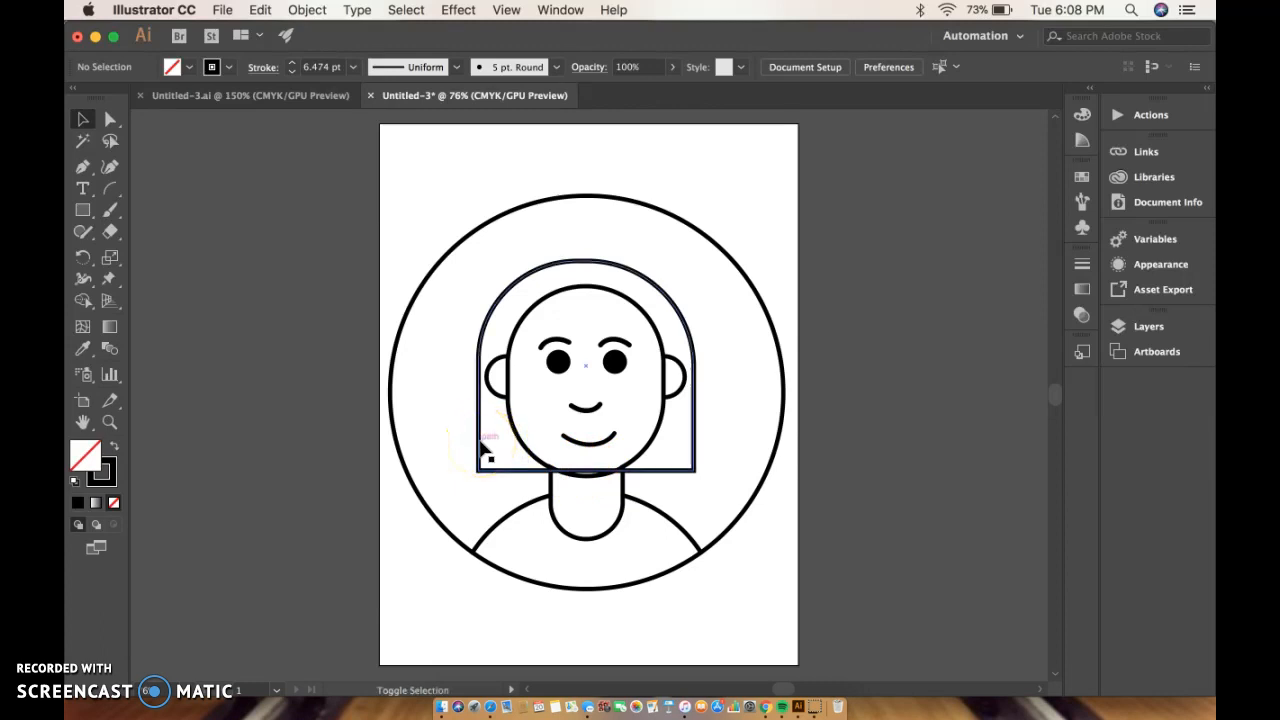
left_click(484, 444)
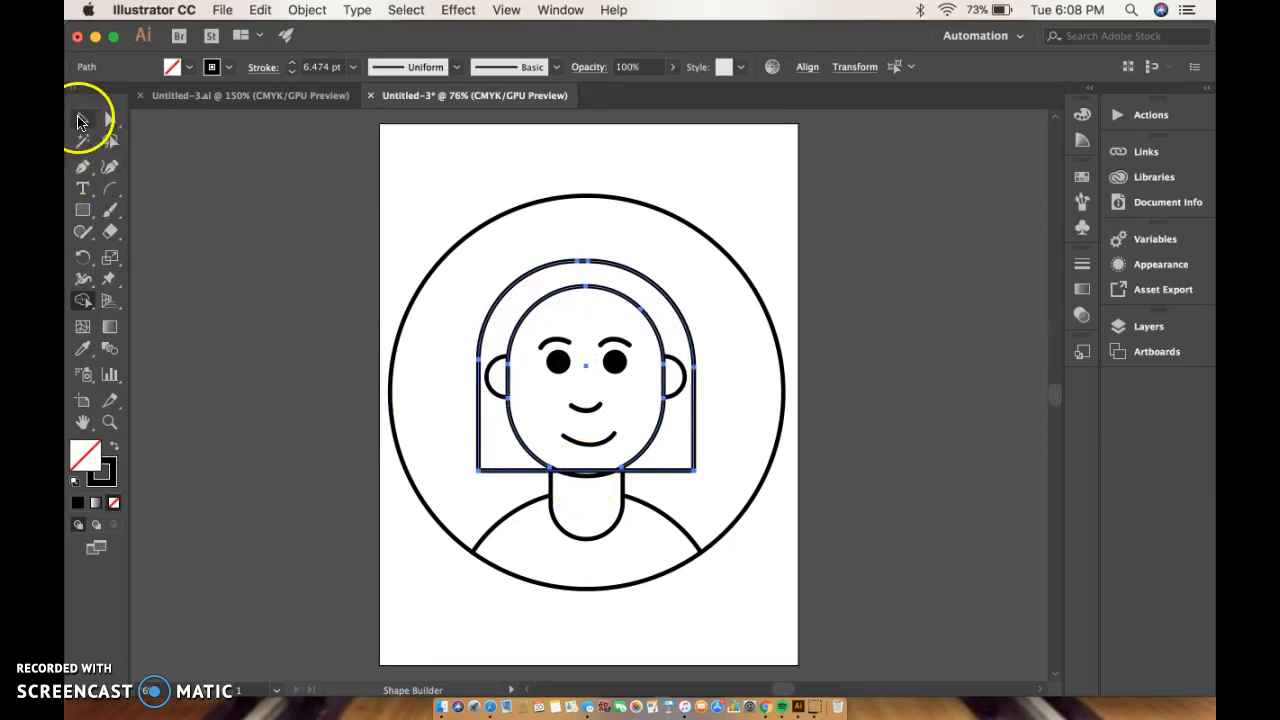
left_click(84, 118)
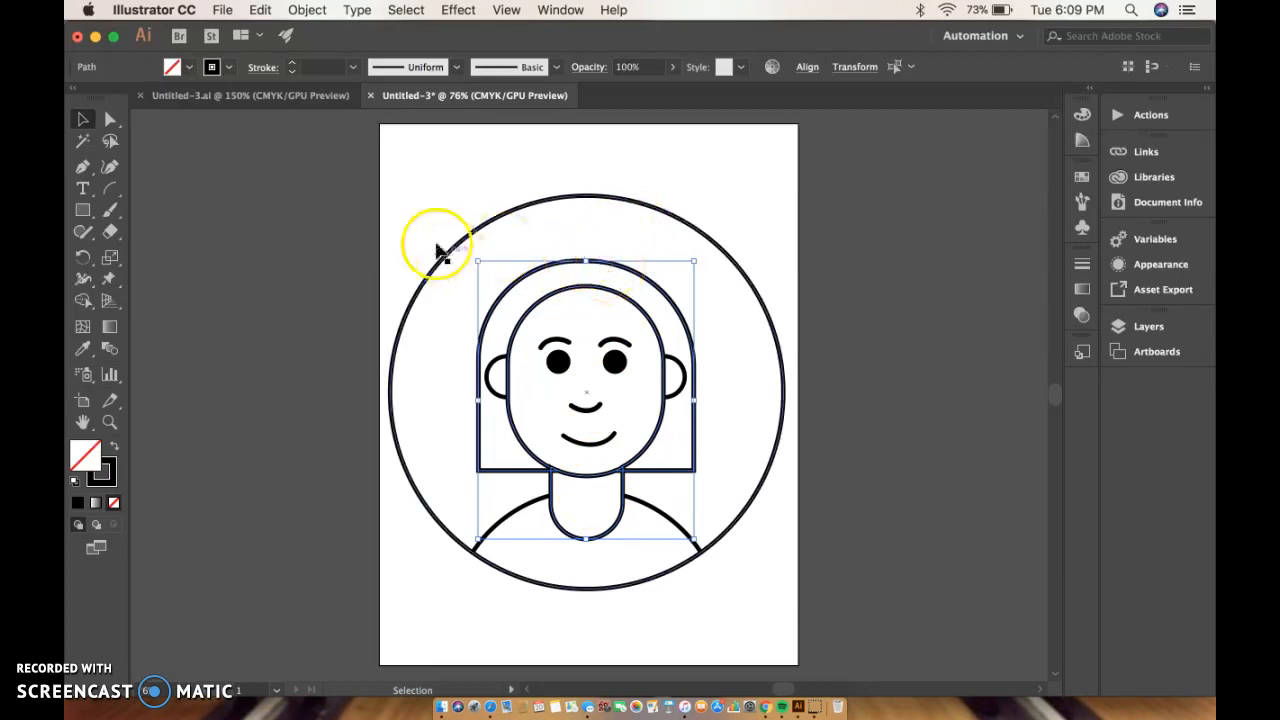
Draw curved fringe arcs sweeping from the hairline across the forehead to the left and right
left_click(112, 188)
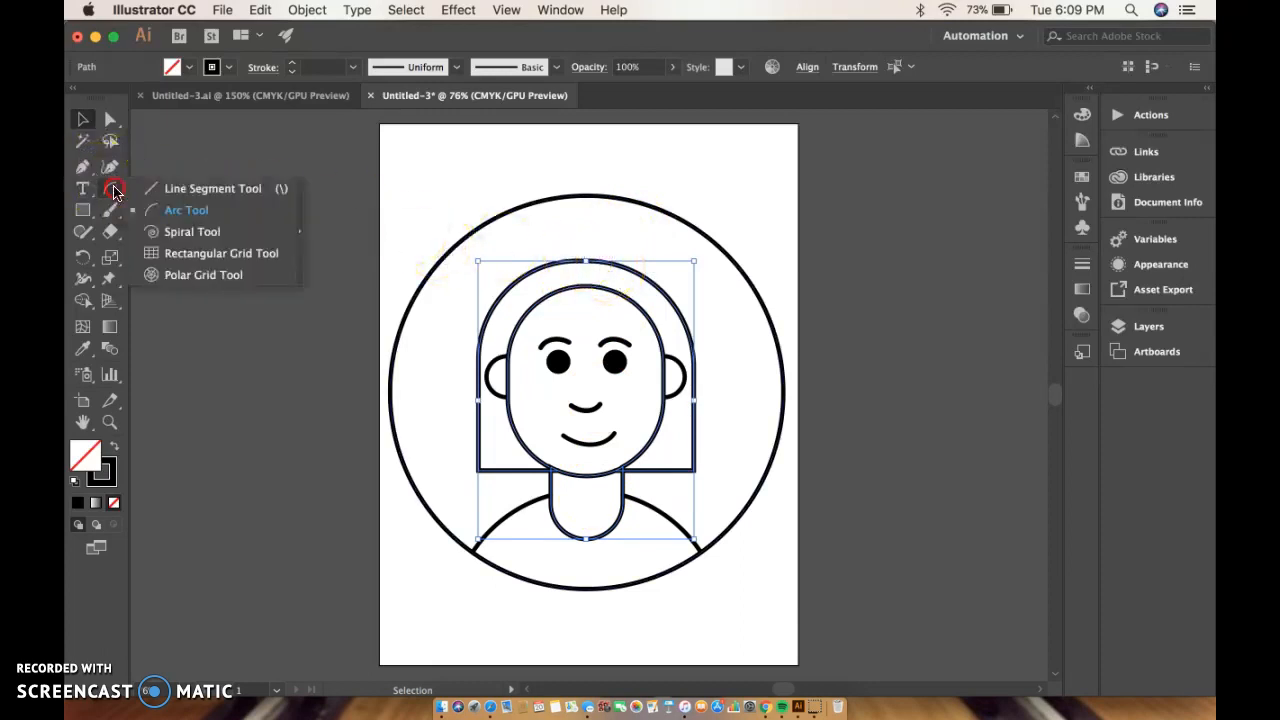
mouse_move(162, 210)
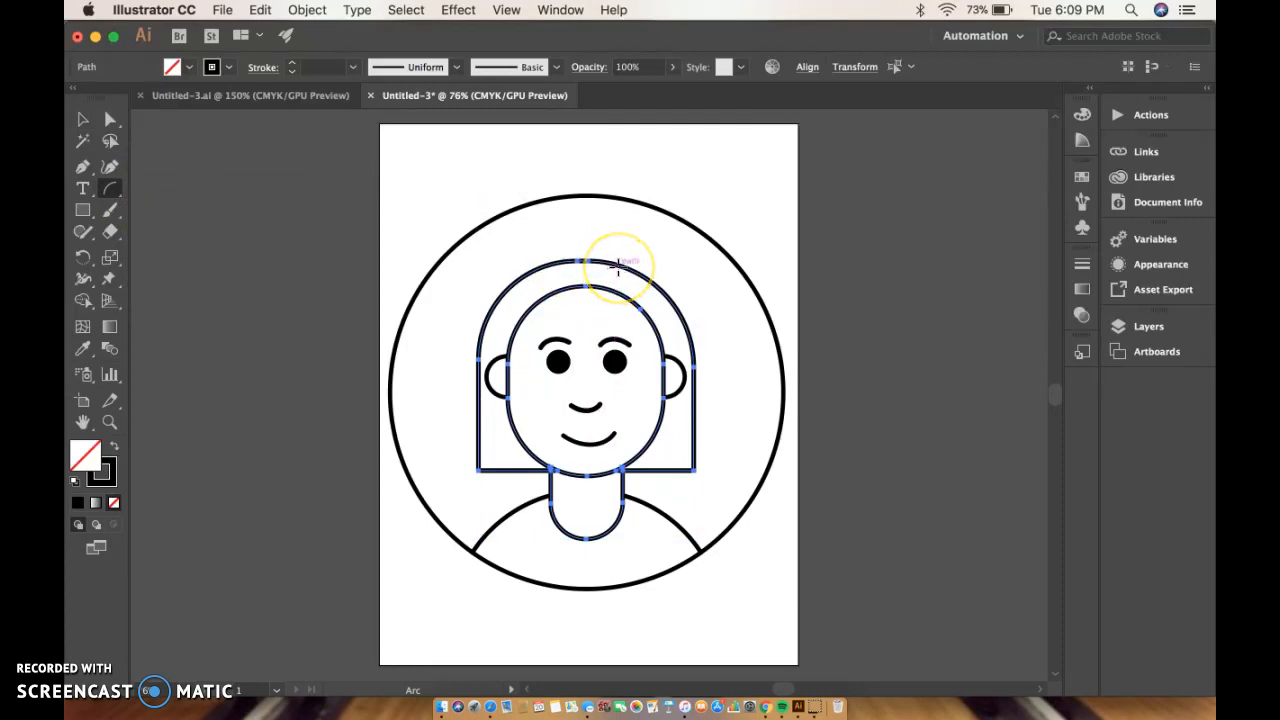
left_click_drag(616, 264, 590, 316)
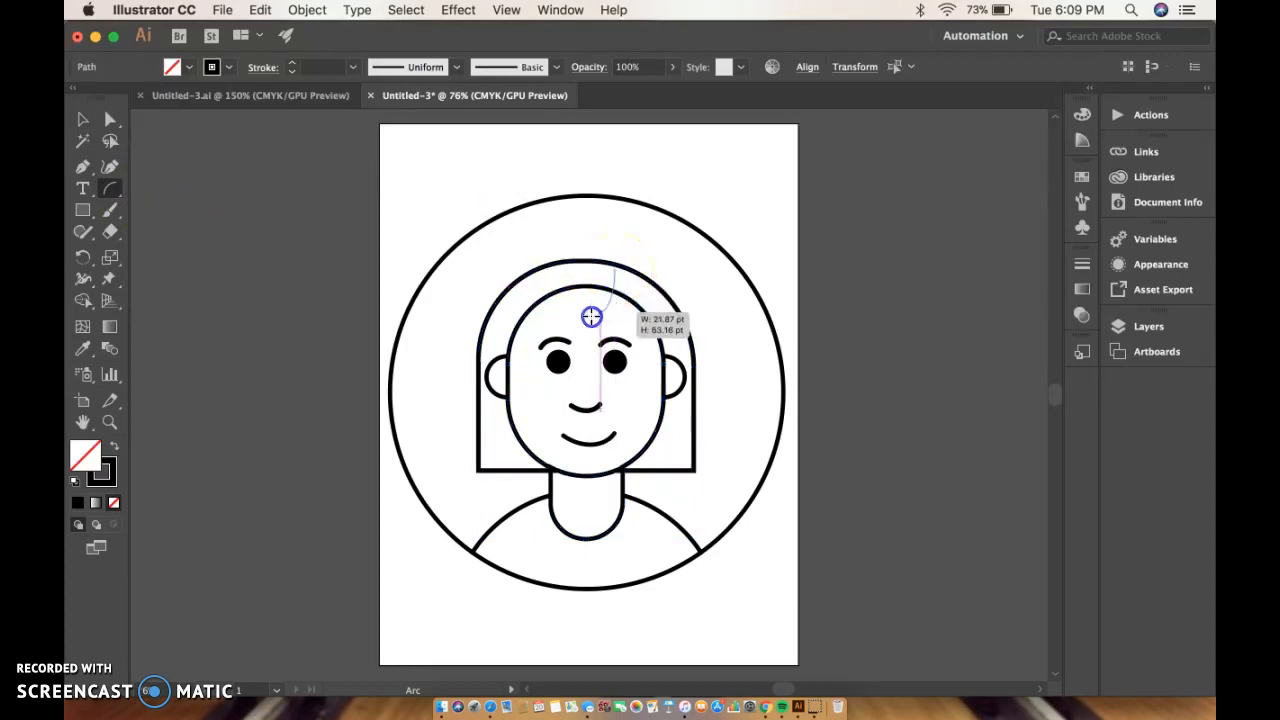
left_click_drag(592, 316, 490, 344)
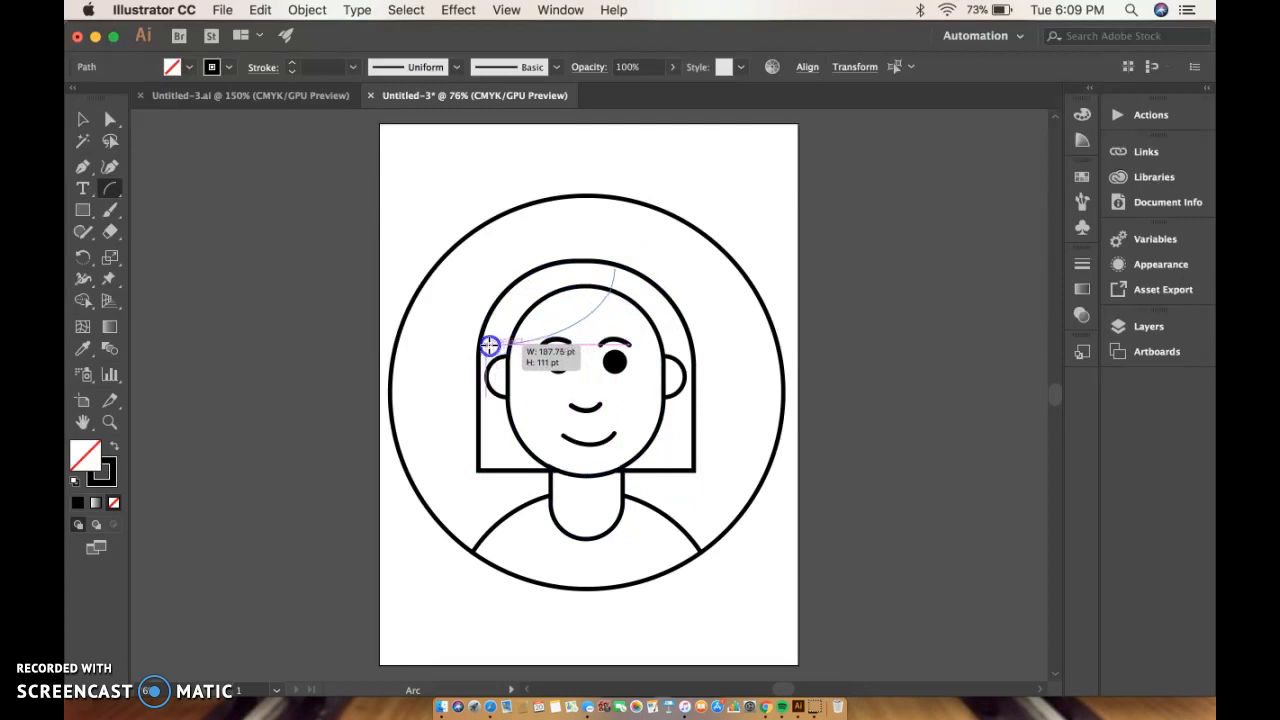
left_click_drag(490, 346, 482, 346)
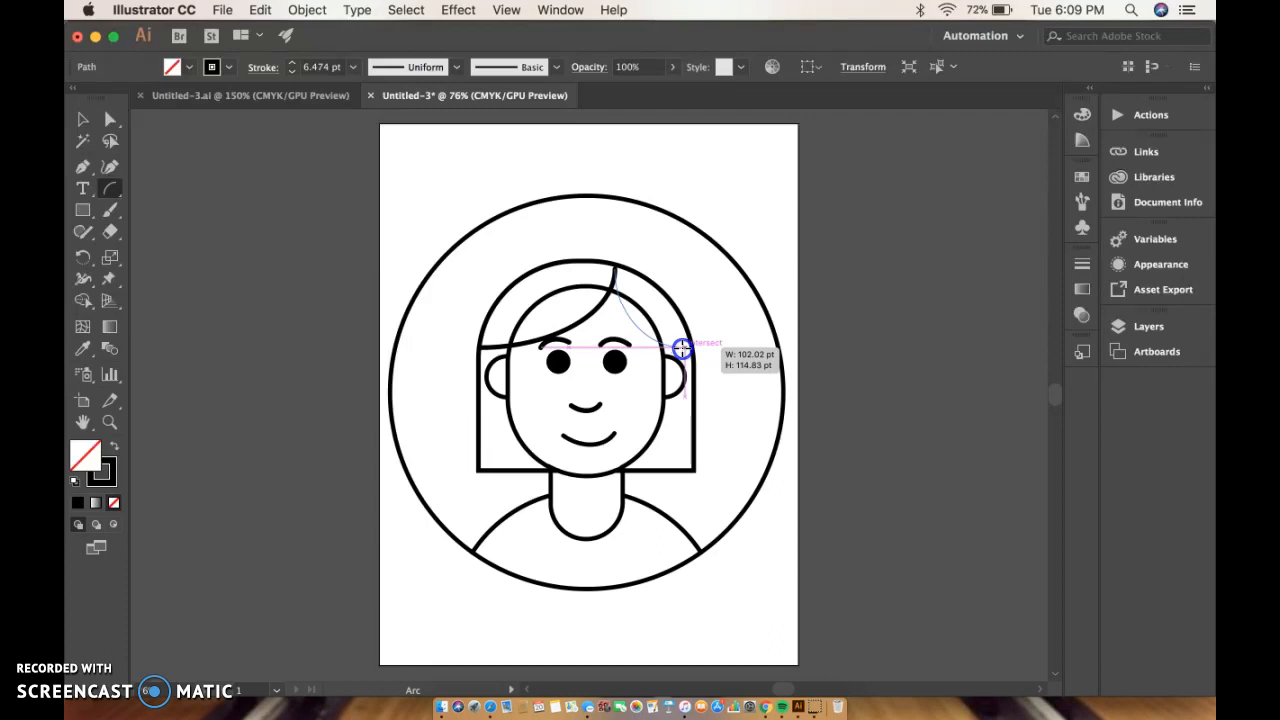
left_click_drag(680, 348, 688, 356)
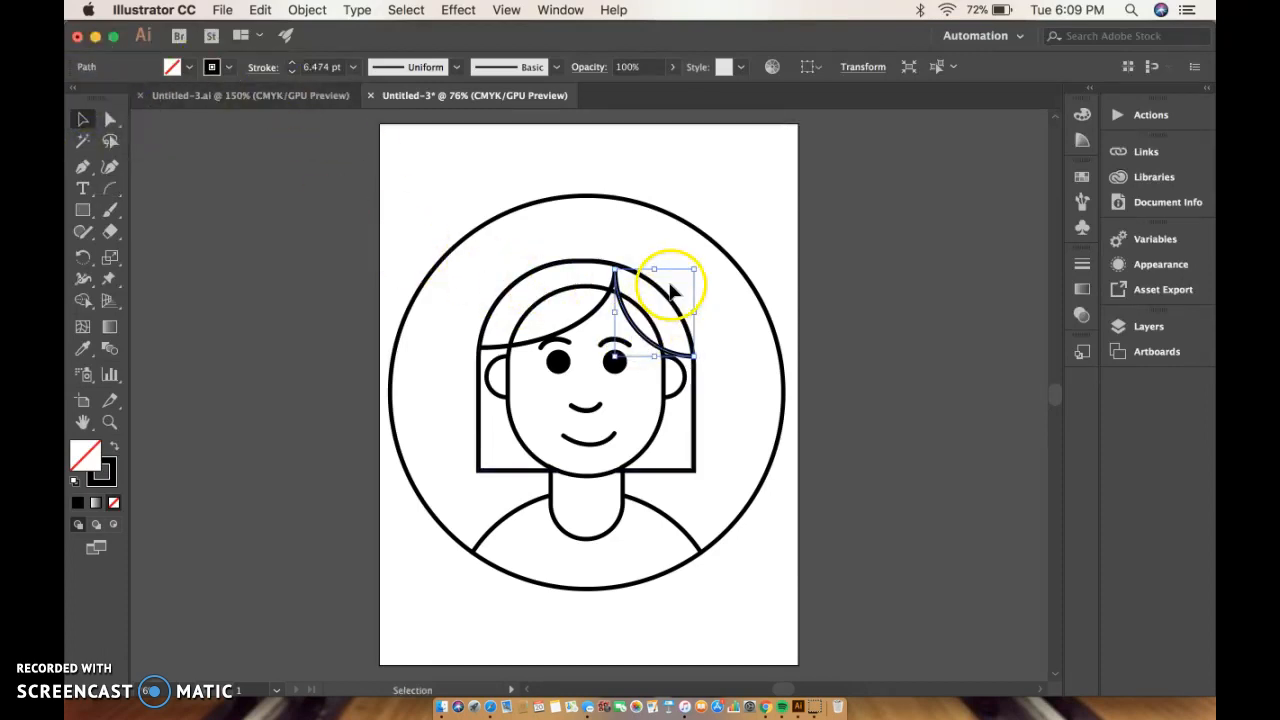
Reshape the right-hand hair curve and pick up the hair sections to finish the fringe
left_click_drag(672, 290, 650, 324)
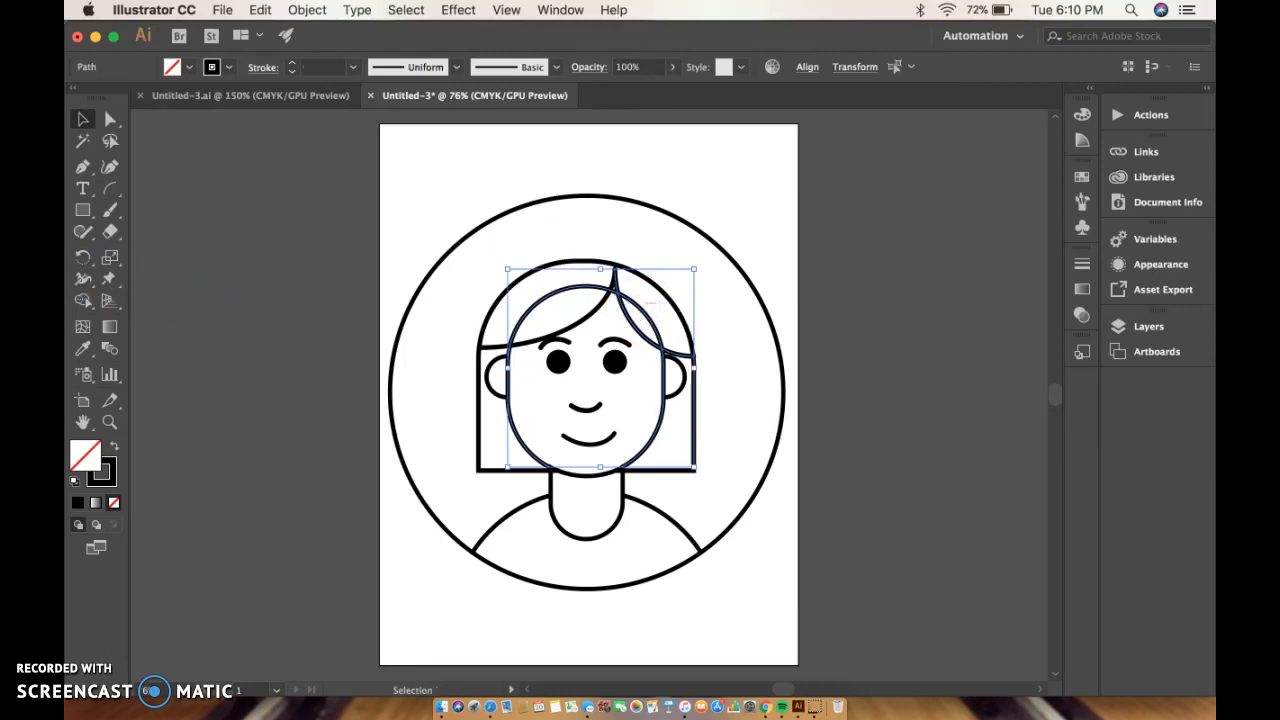
left_click(84, 300)
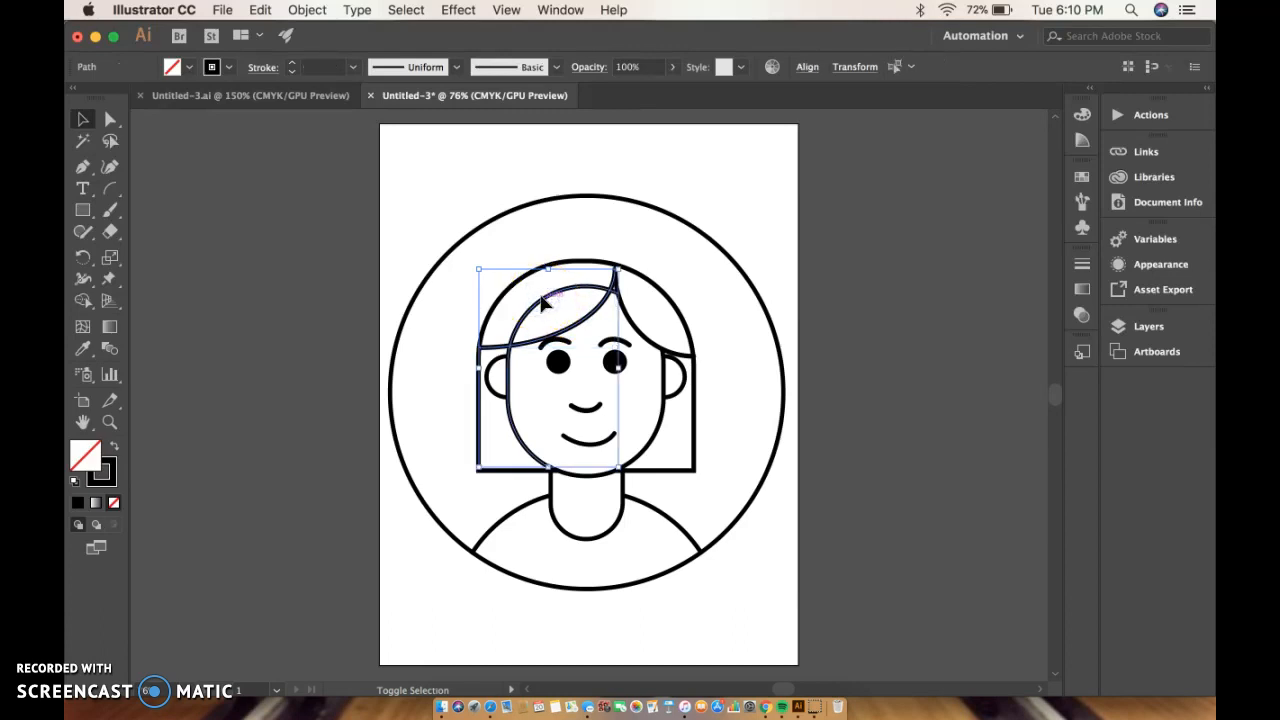
left_click(84, 298)
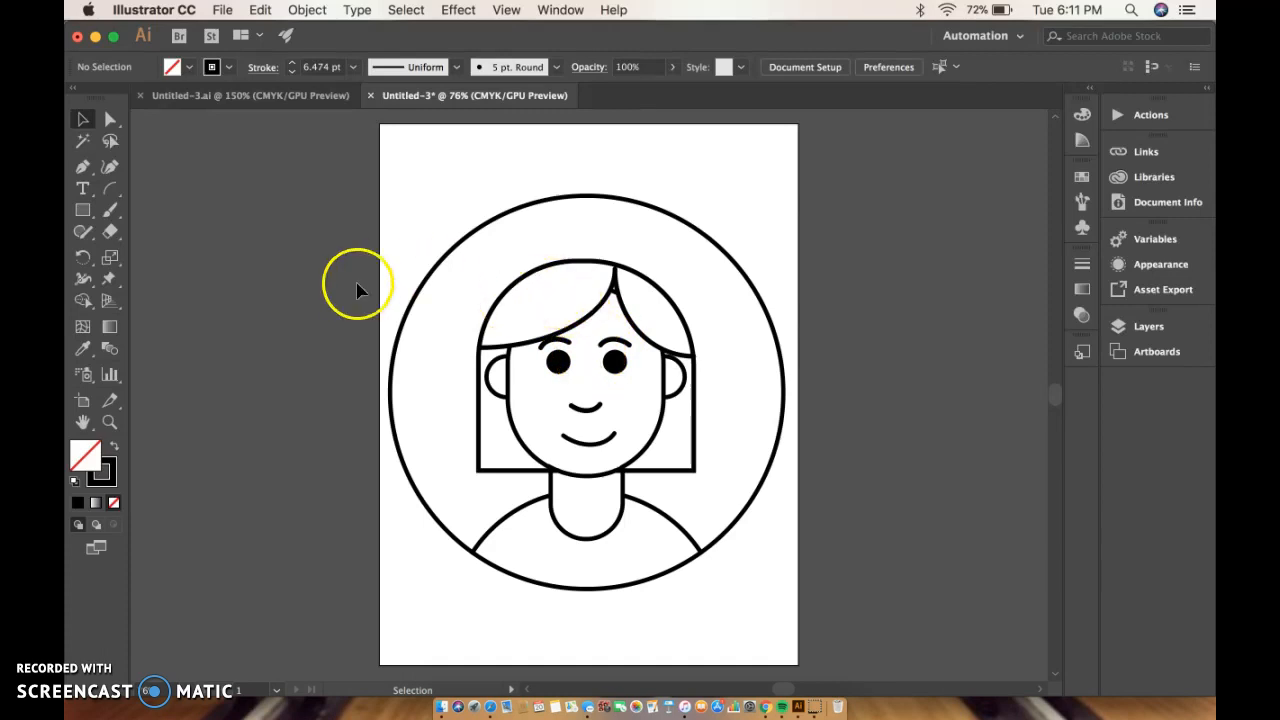
mouse_move(516, 310)
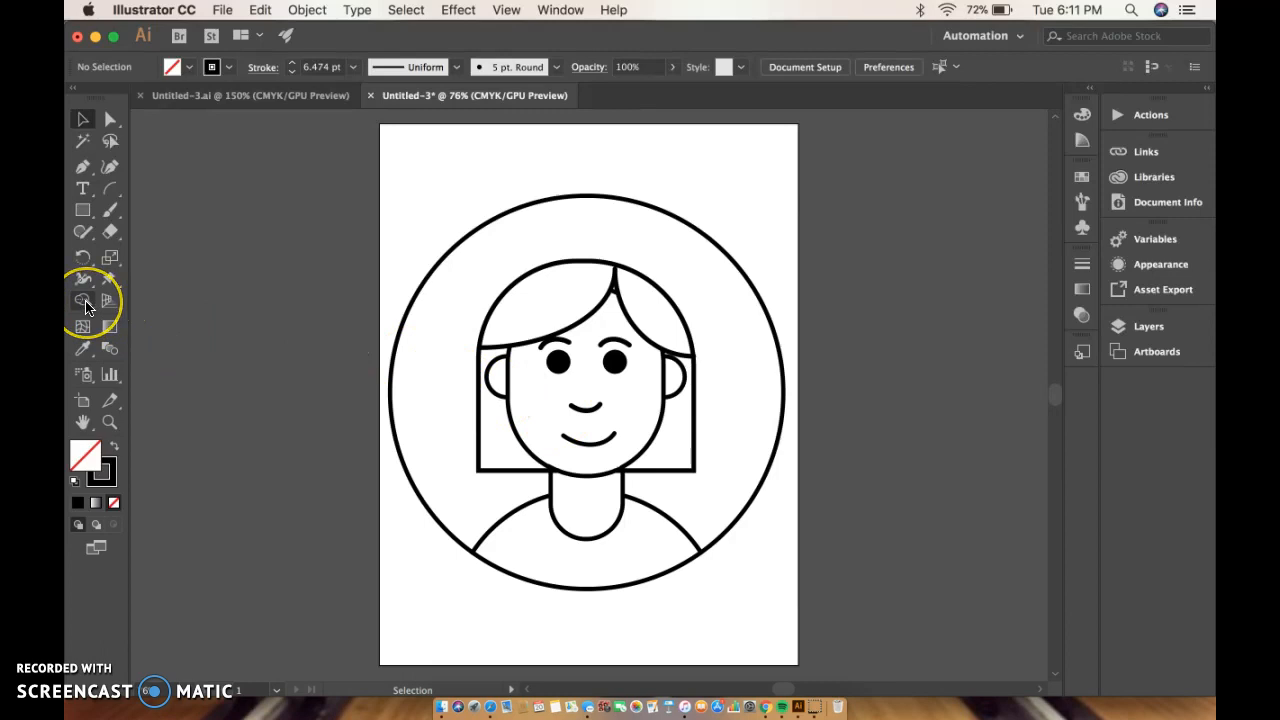
Choose the Live Paint Bucket from the Shape Builder flyout and try filling the hair
left_click(84, 302)
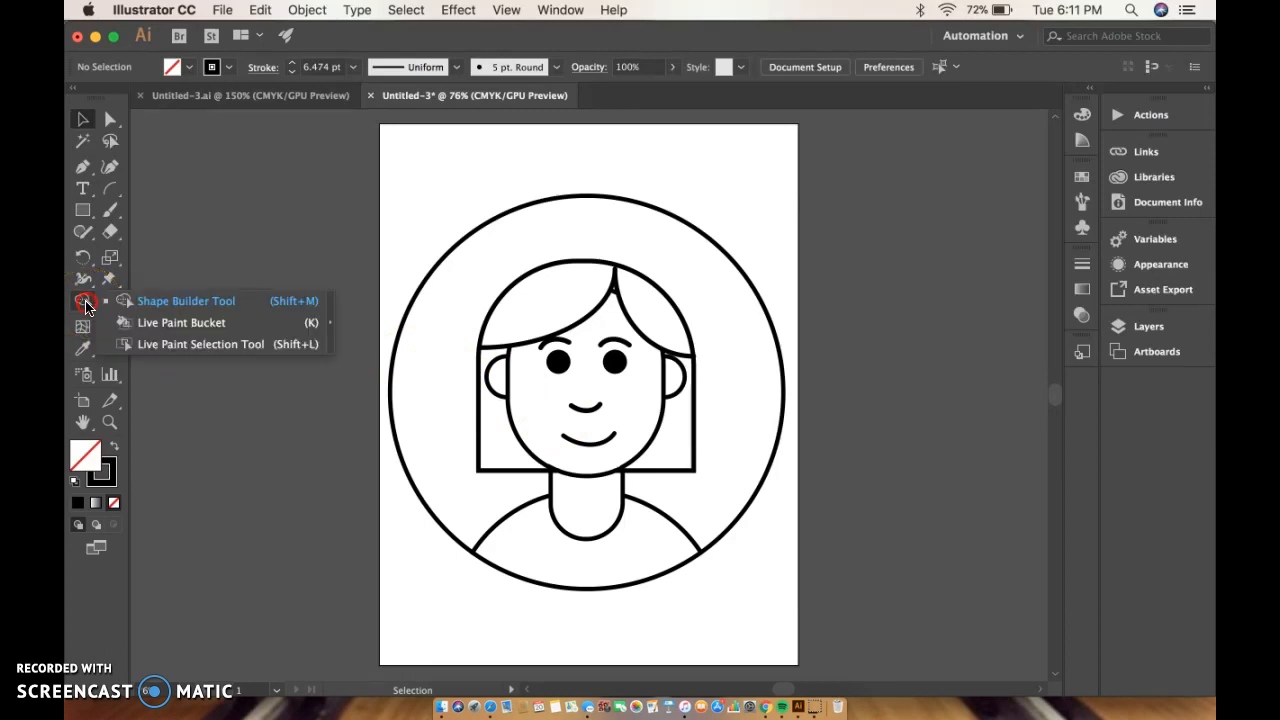
mouse_move(182, 322)
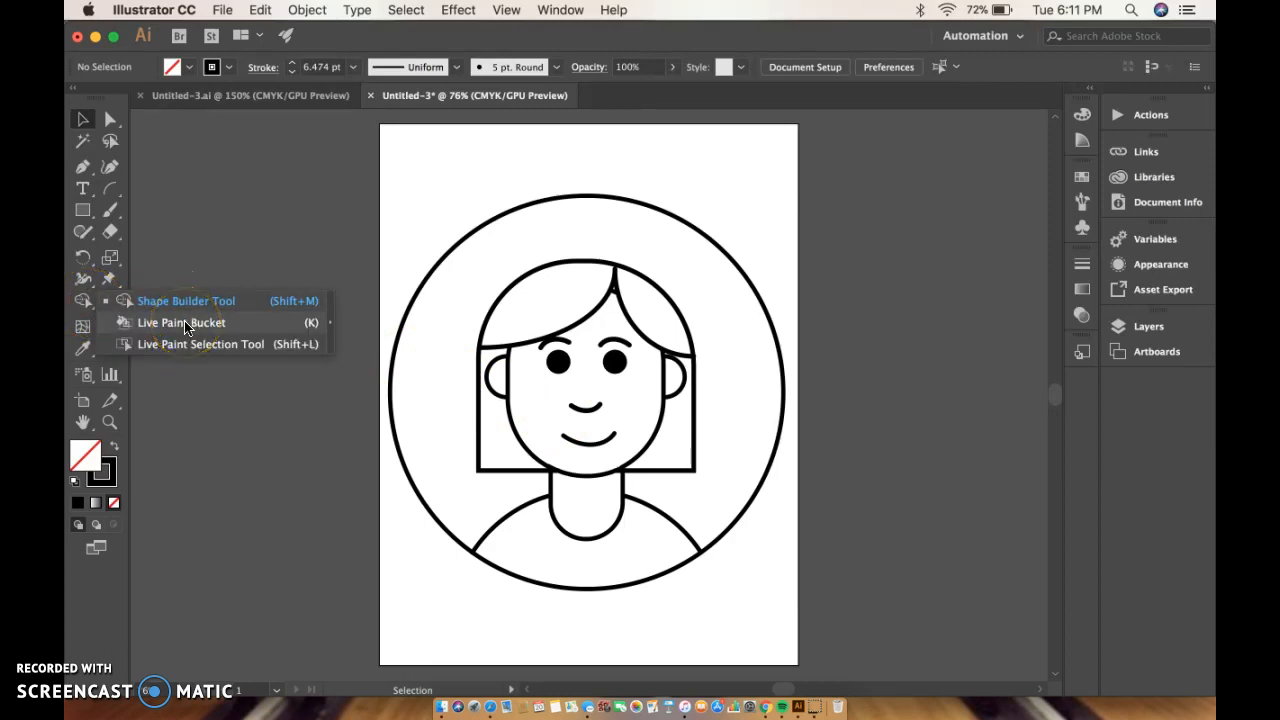
left_click(180, 322)
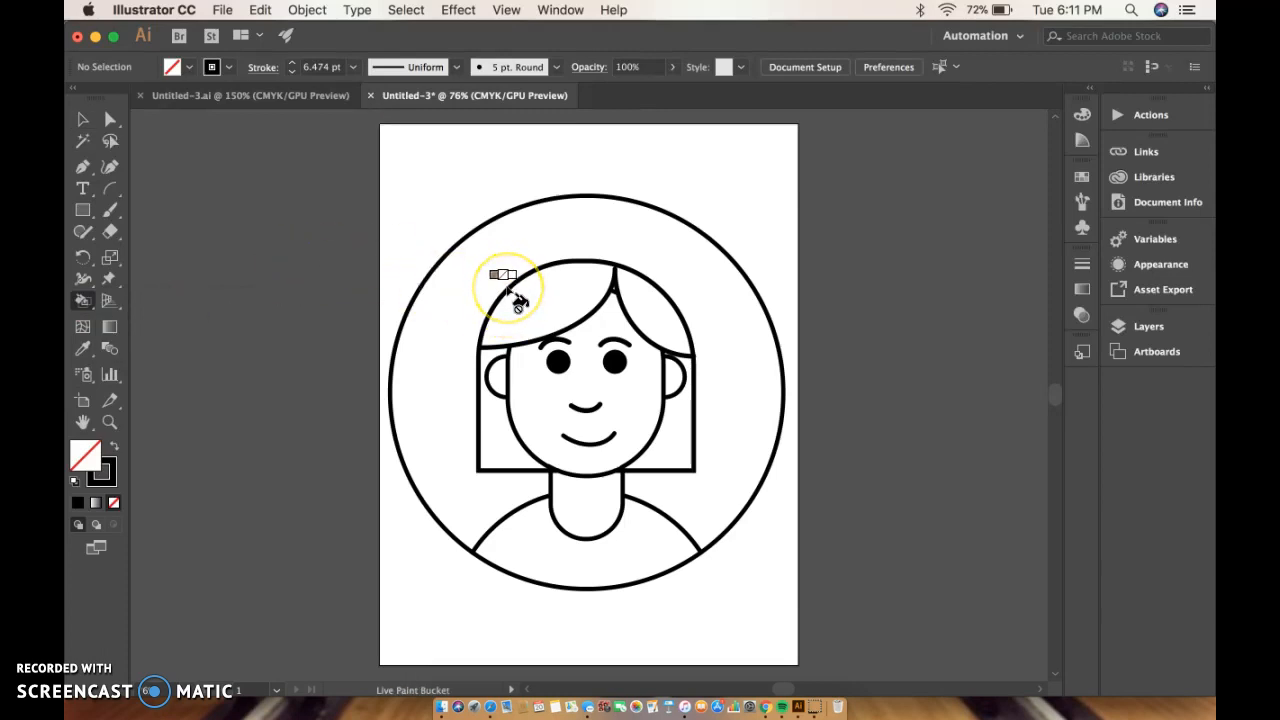
left_click(510, 284)
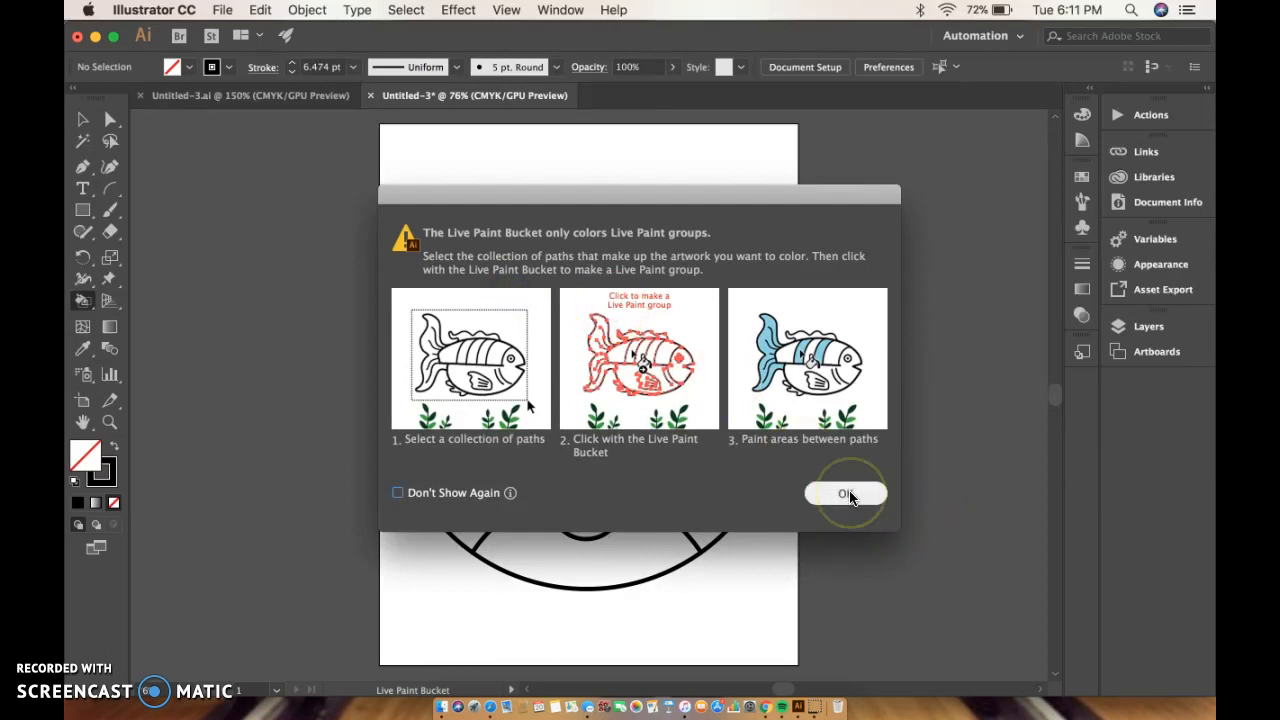
Dismiss the Live Paint group warning, try the face area, and dismiss the warning again
left_click(844, 494)
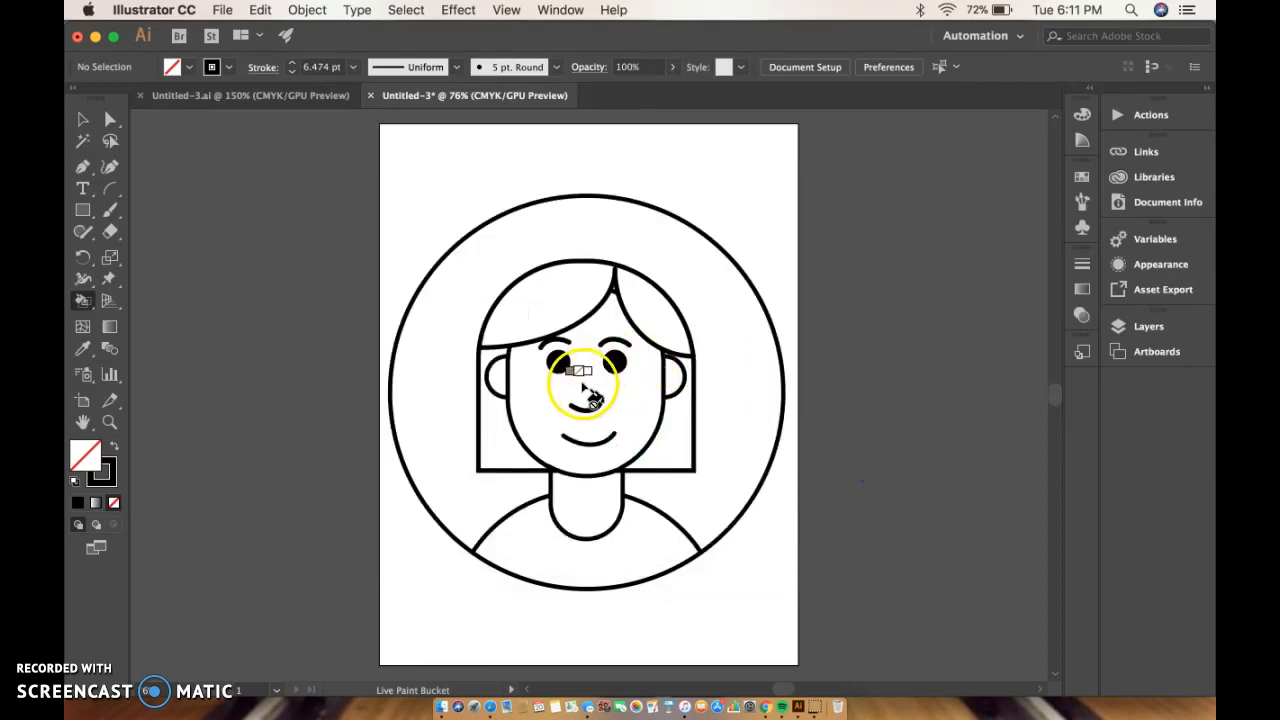
left_click(584, 384)
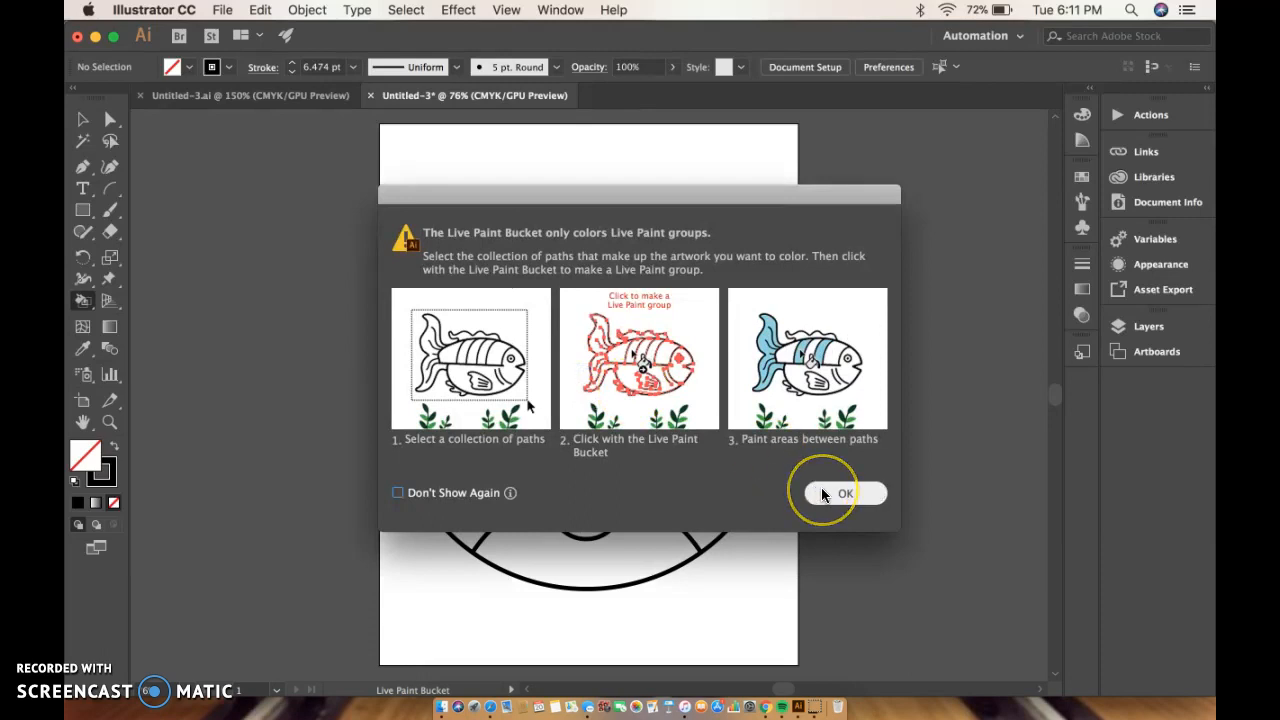
left_click(844, 492)
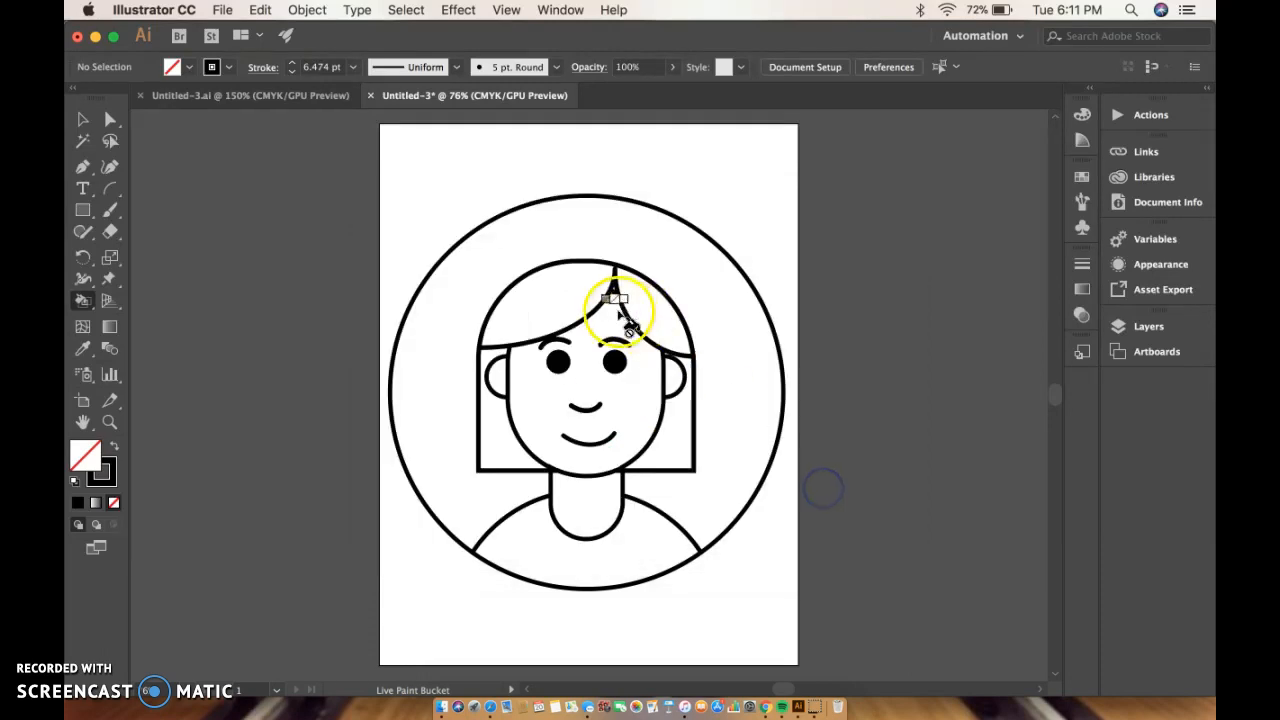
Select the whole portrait and return to the Live Paint Bucket to make it a Live Paint group
left_click(84, 120)
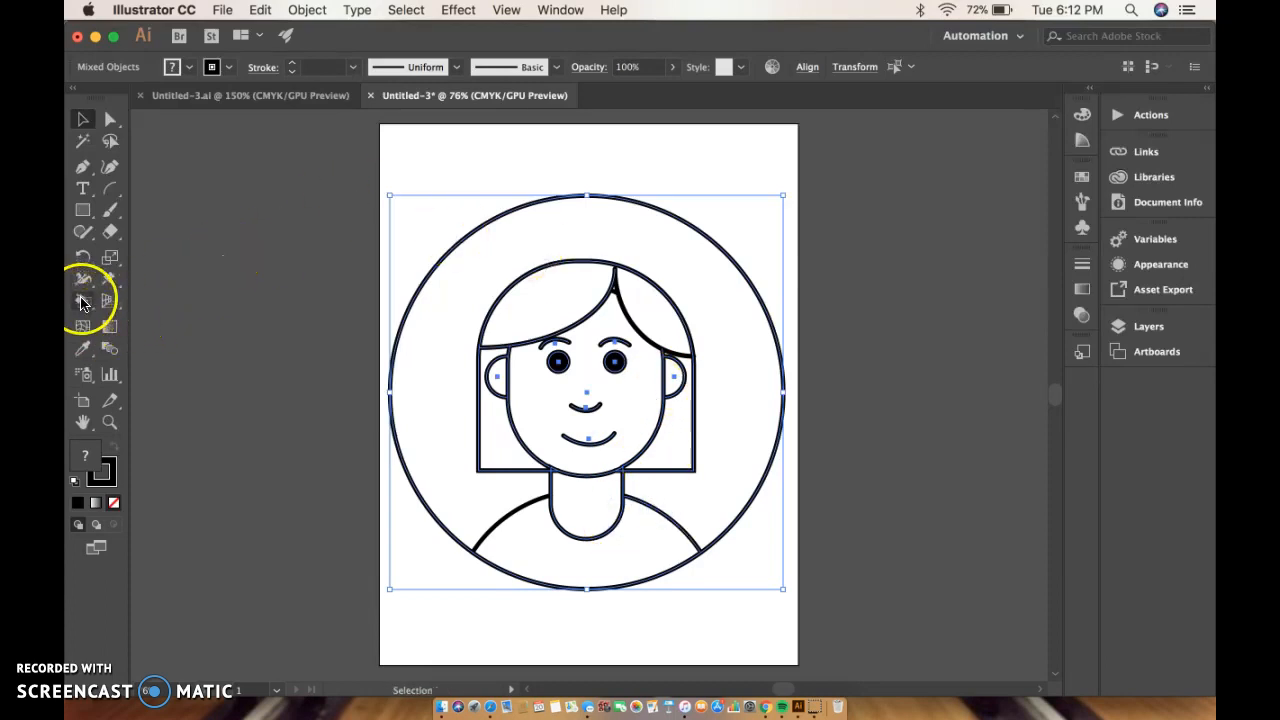
left_click(84, 300)
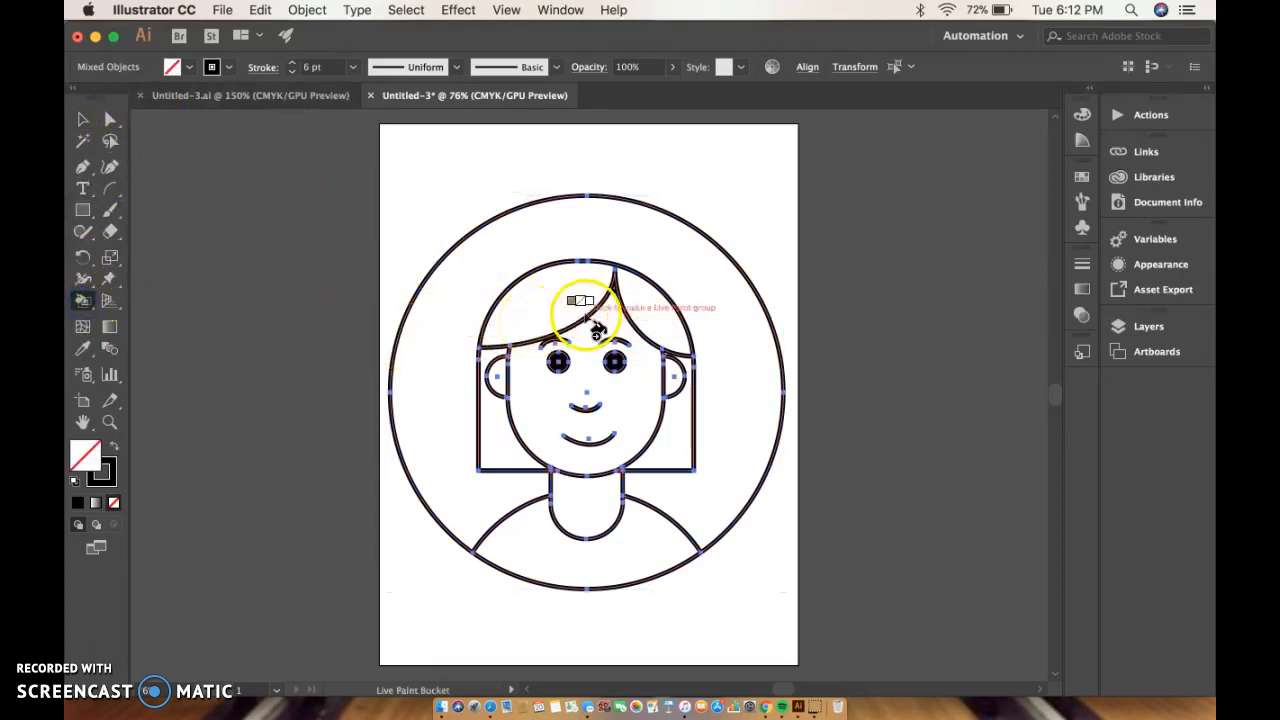
mouse_move(616, 384)
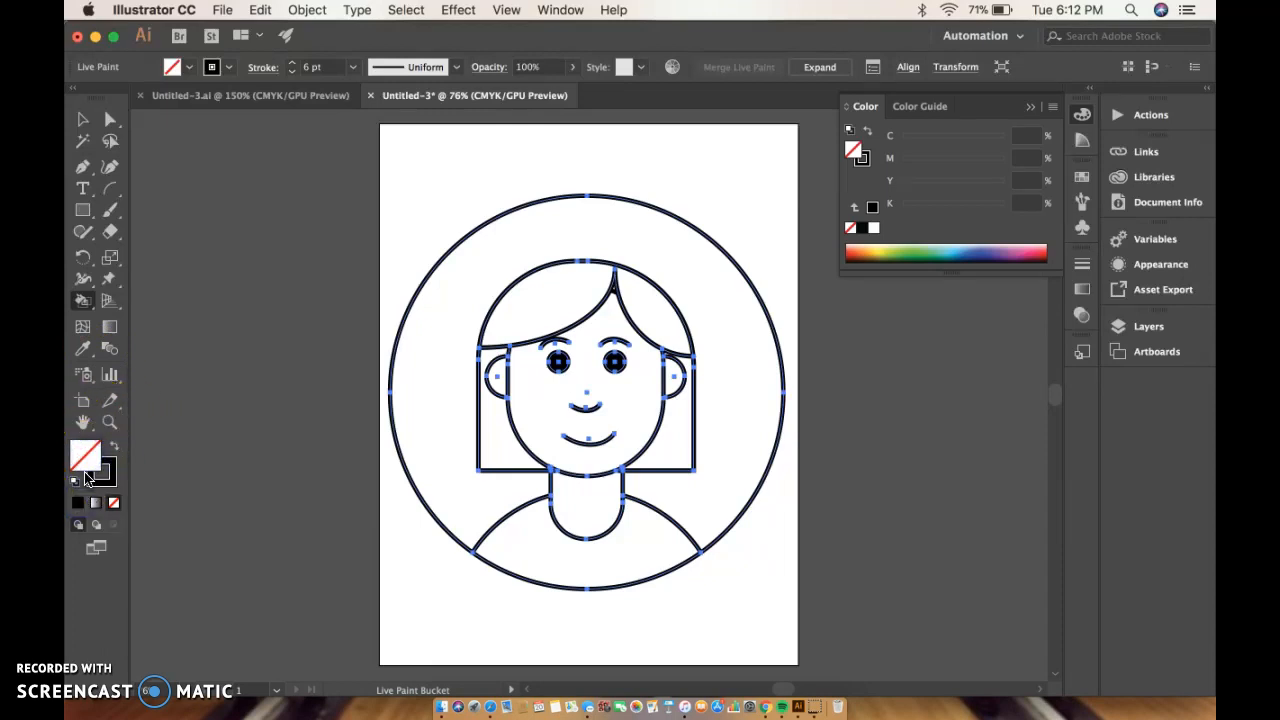
Edit the fill colour and try golden, tan and brown shades in the Color Picker
left_click(490, 300)
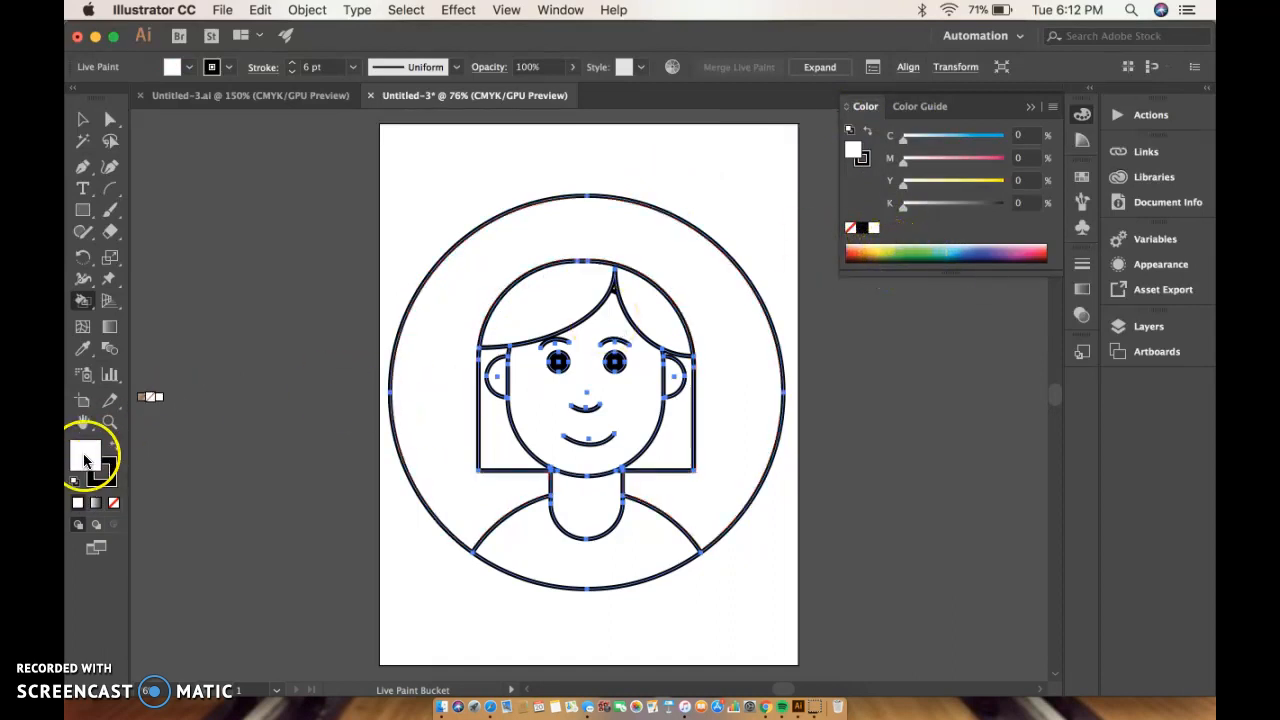
double_click(84, 456)
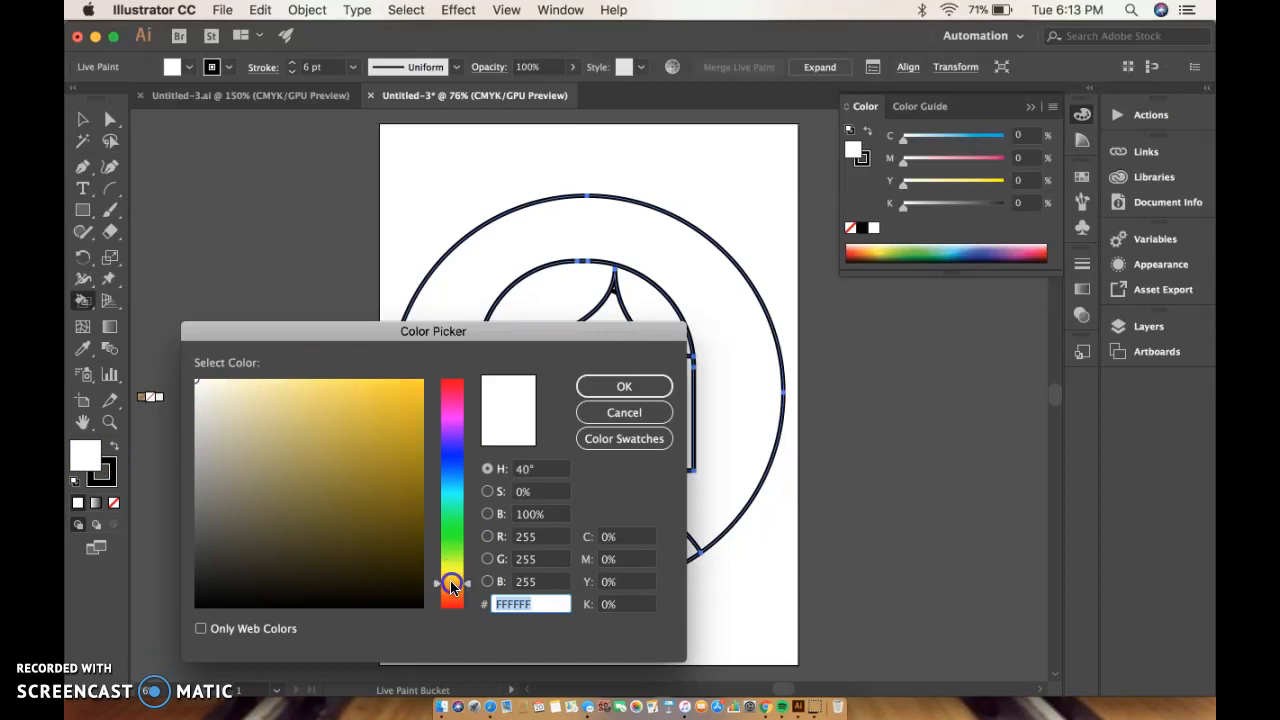
left_click(368, 512)
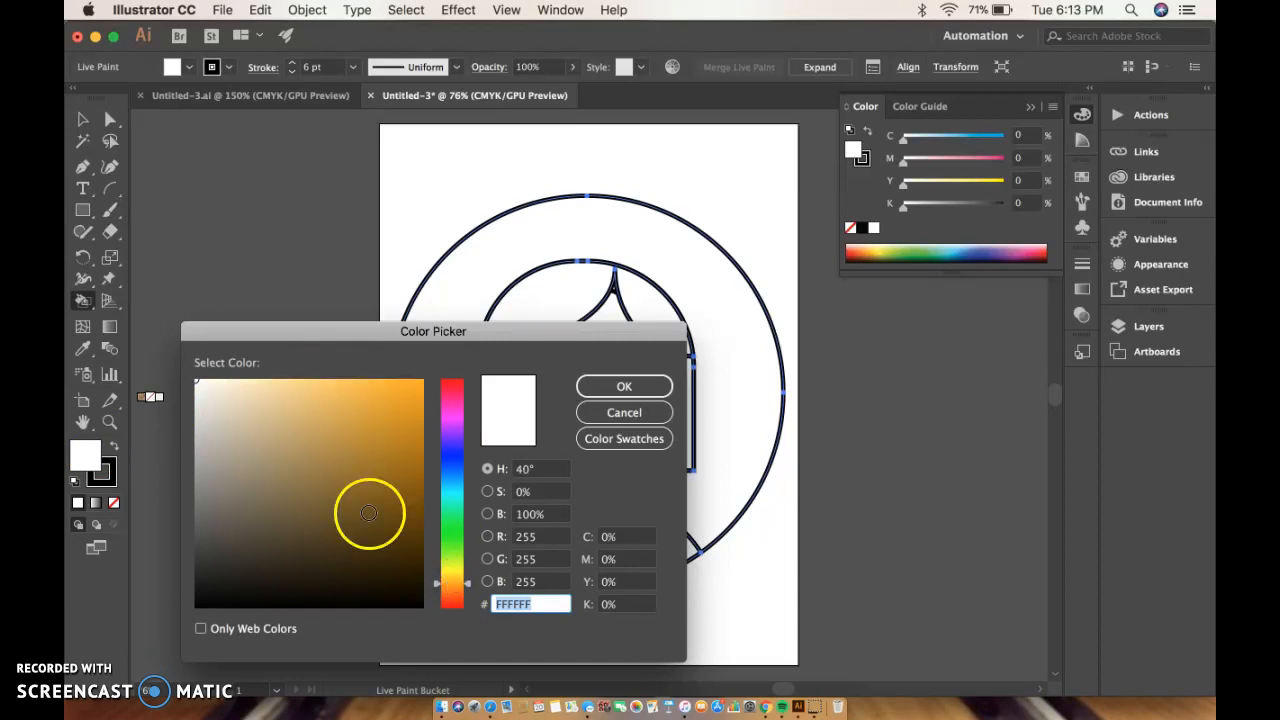
left_click(284, 504)
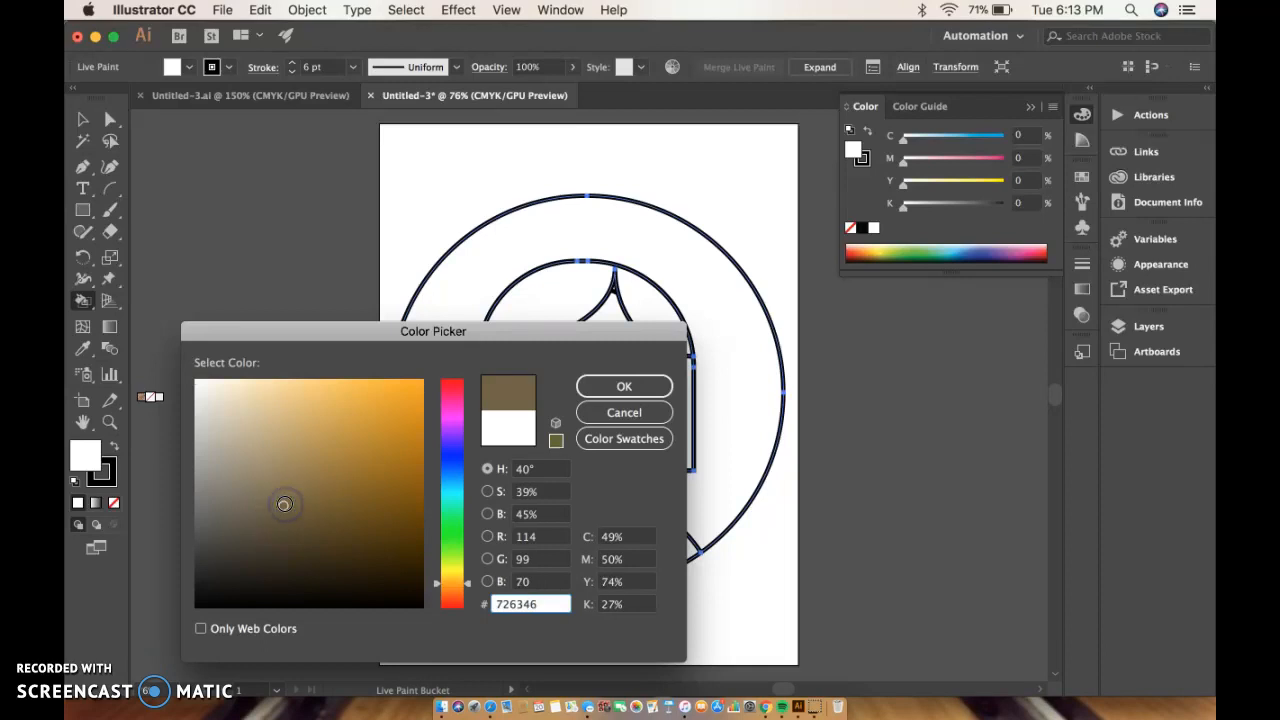
left_click(300, 446)
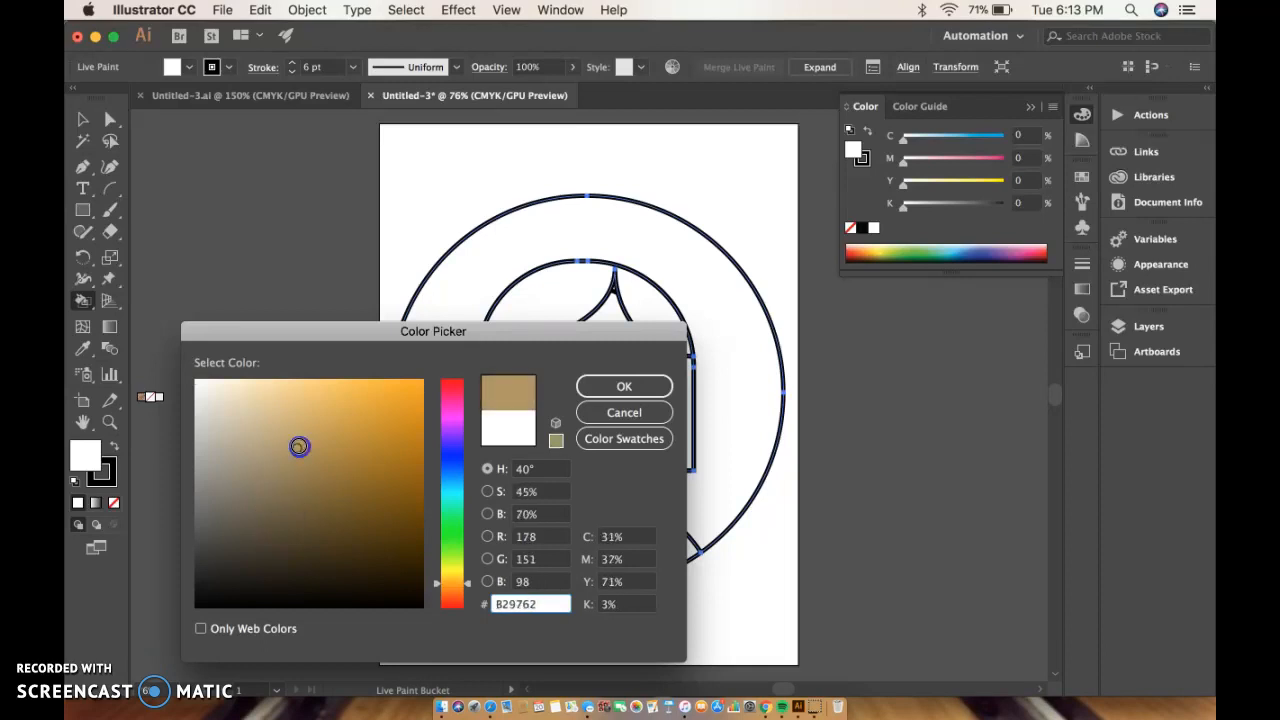
left_click(240, 456)
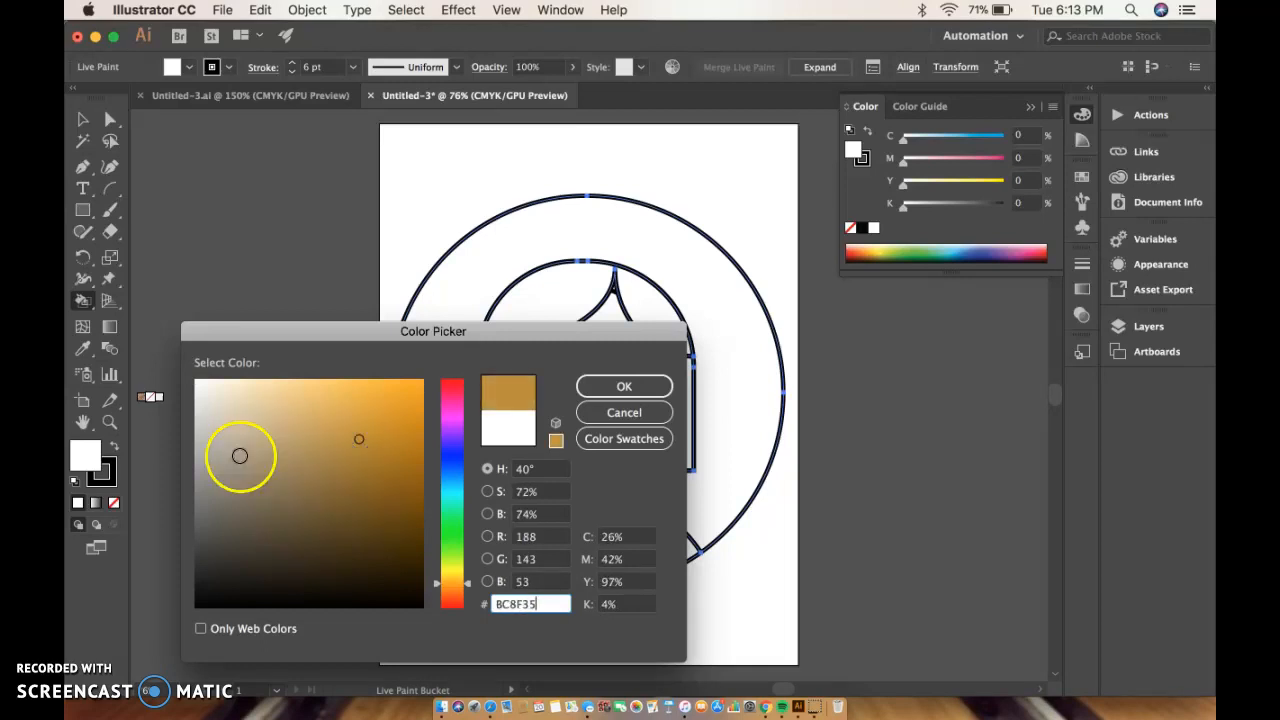
left_click(248, 524)
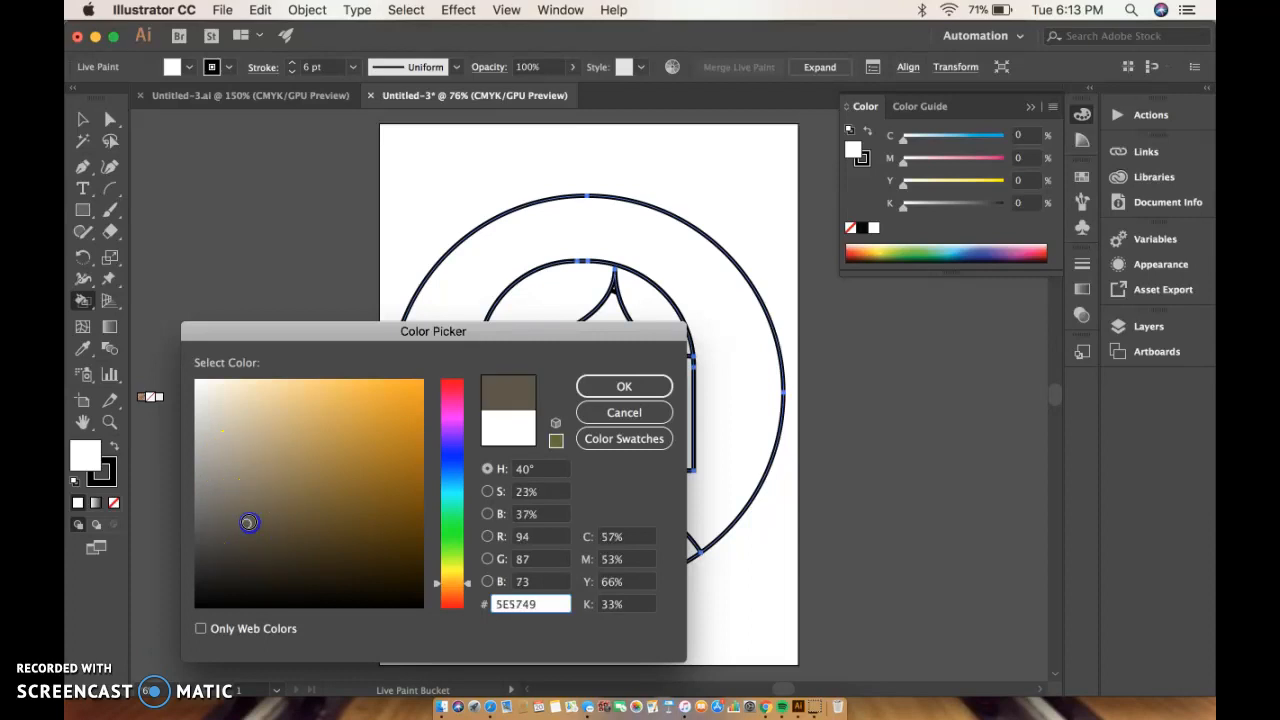
left_click(234, 496)
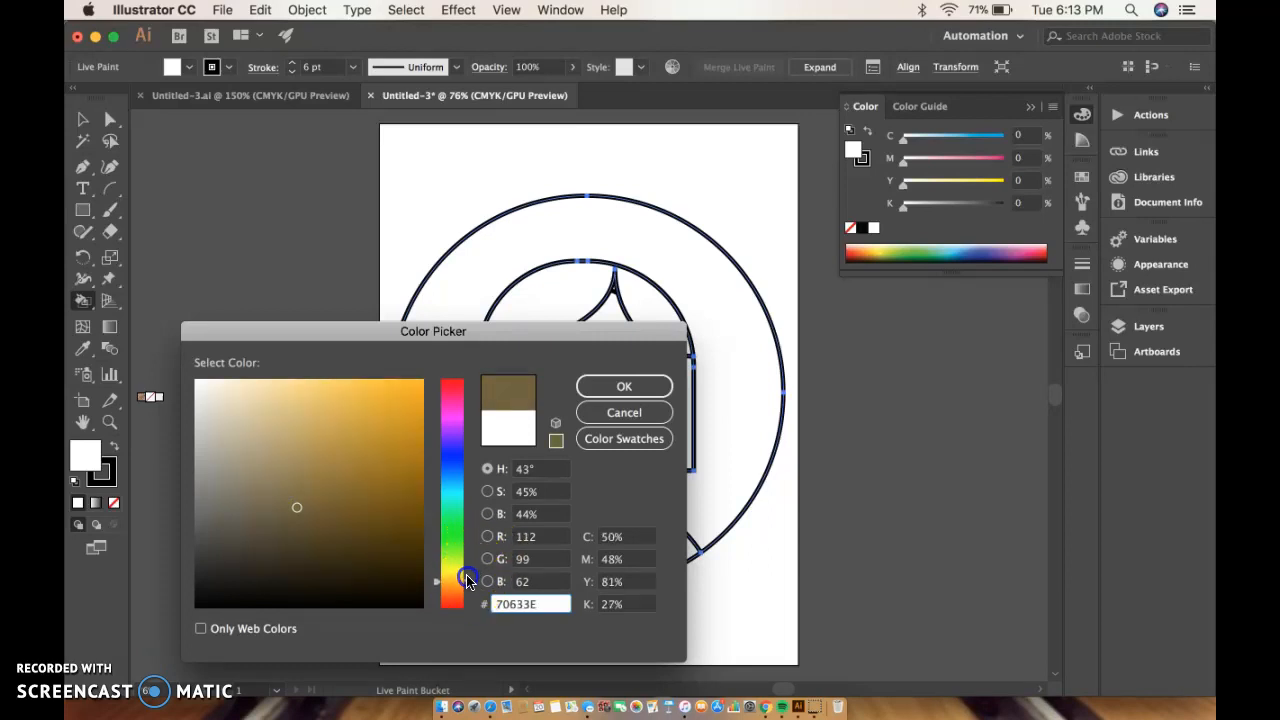
Settle on a pale peach skin tone (EFD18F) and confirm it as the fill colour
left_click(316, 508)
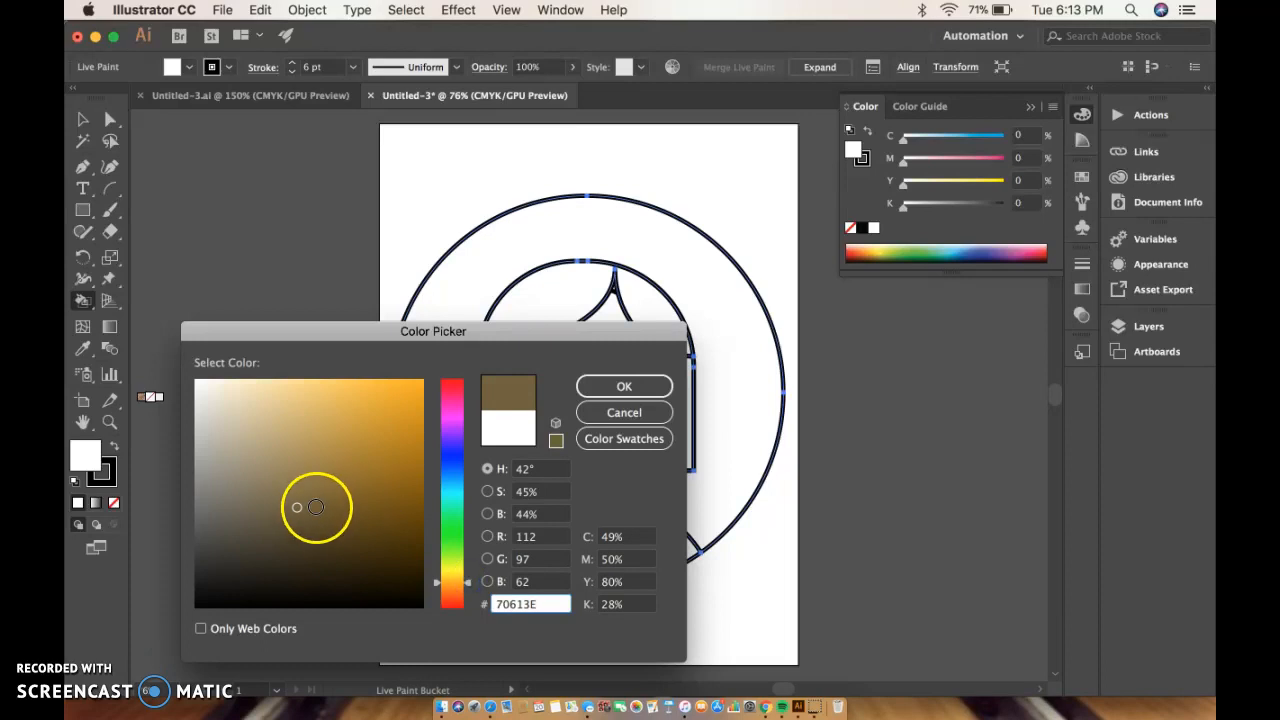
left_click(288, 414)
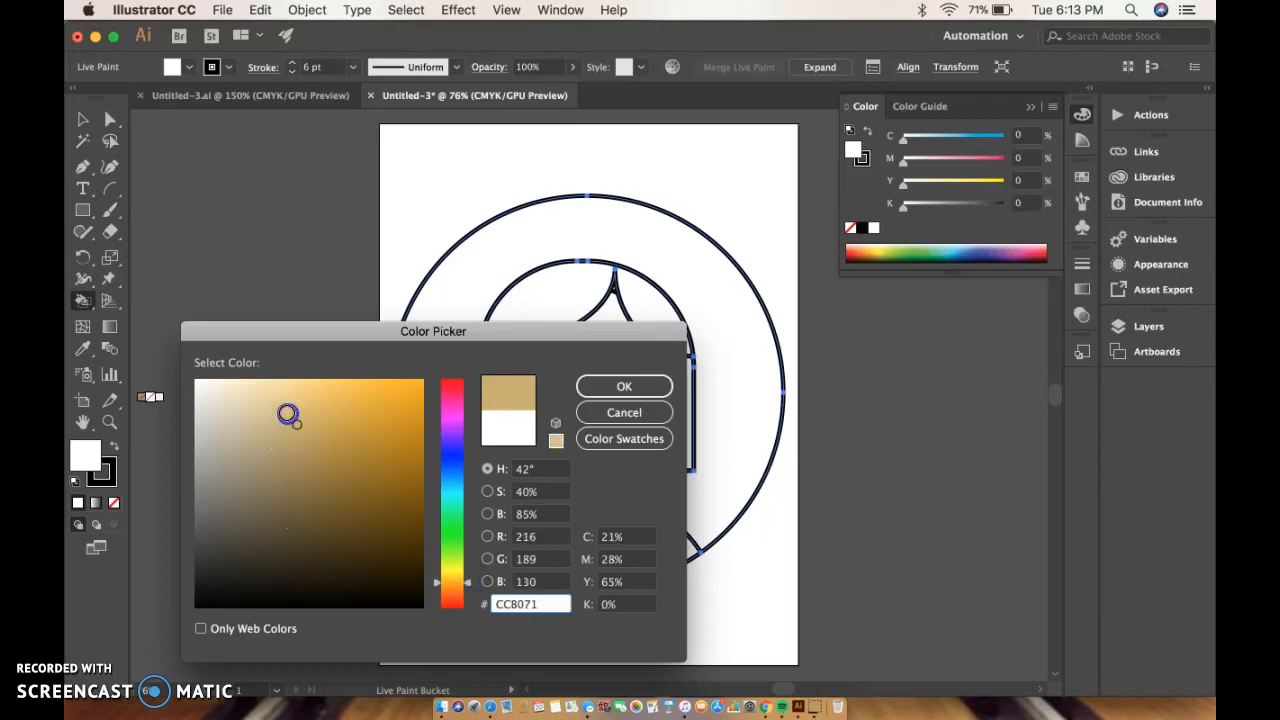
left_click(340, 404)
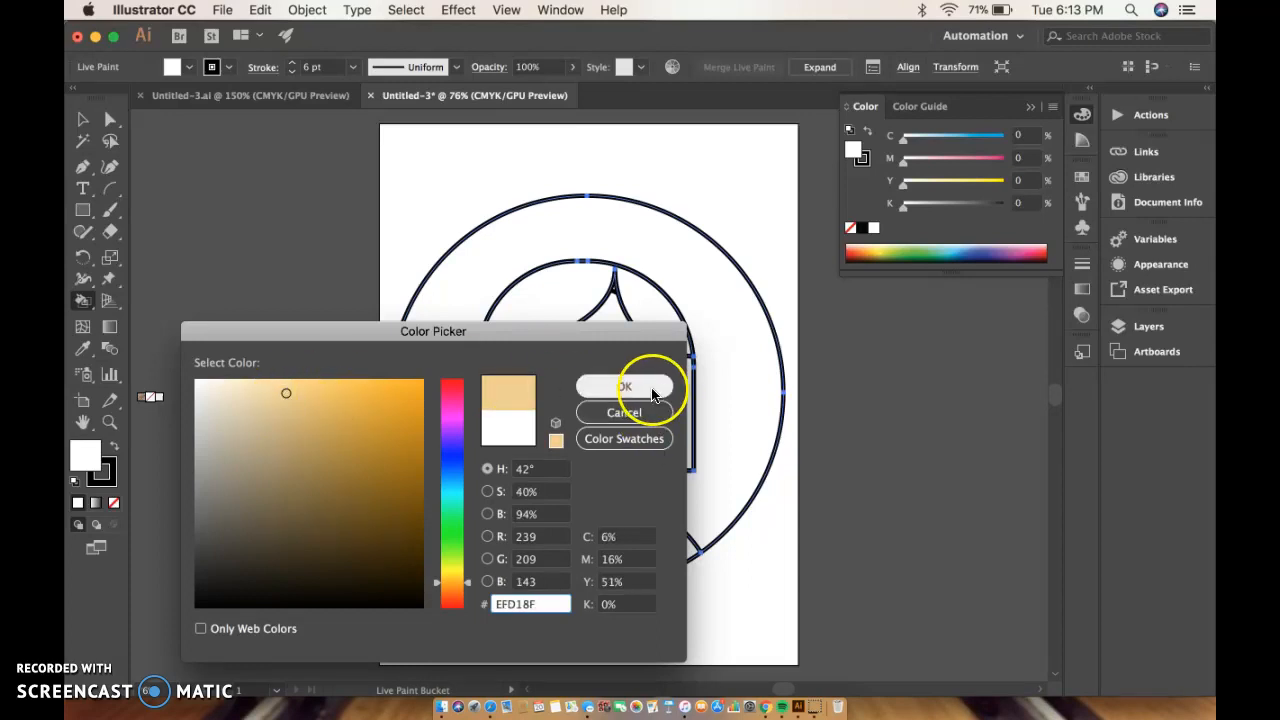
left_click(624, 388)
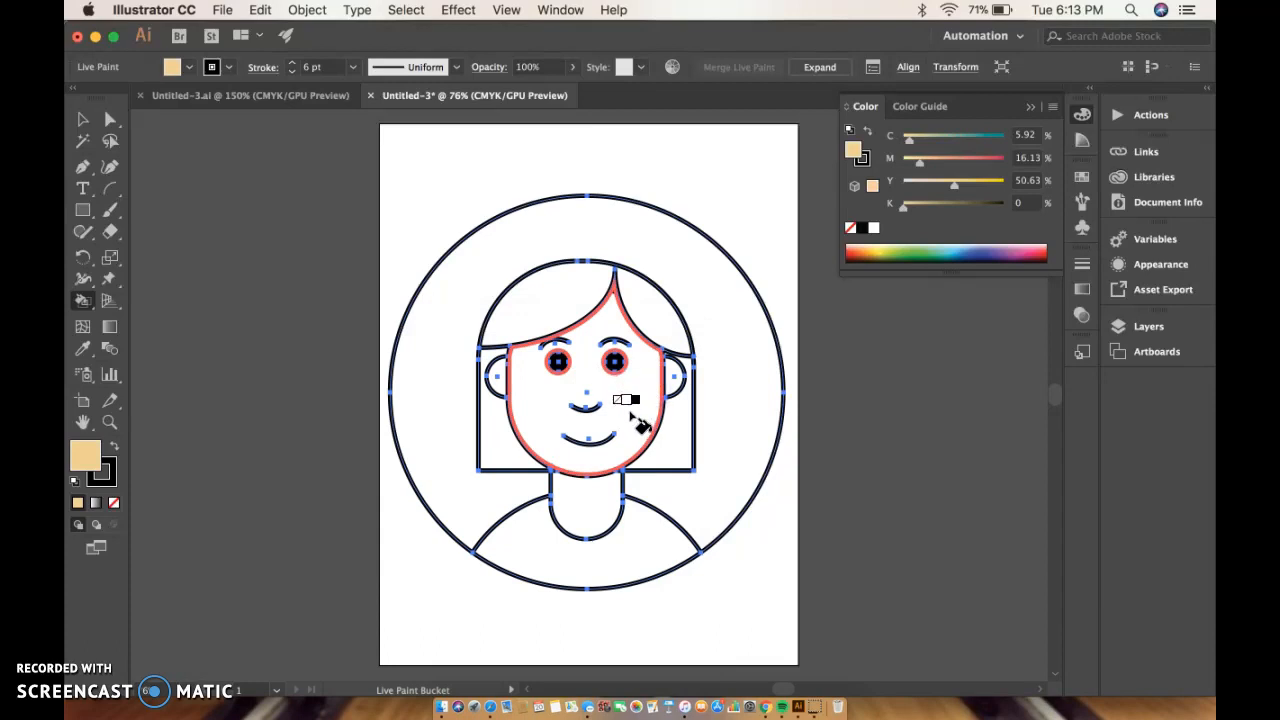
Fill the face, neck and both ears with the peach skin colour using Live Paint
left_click(624, 404)
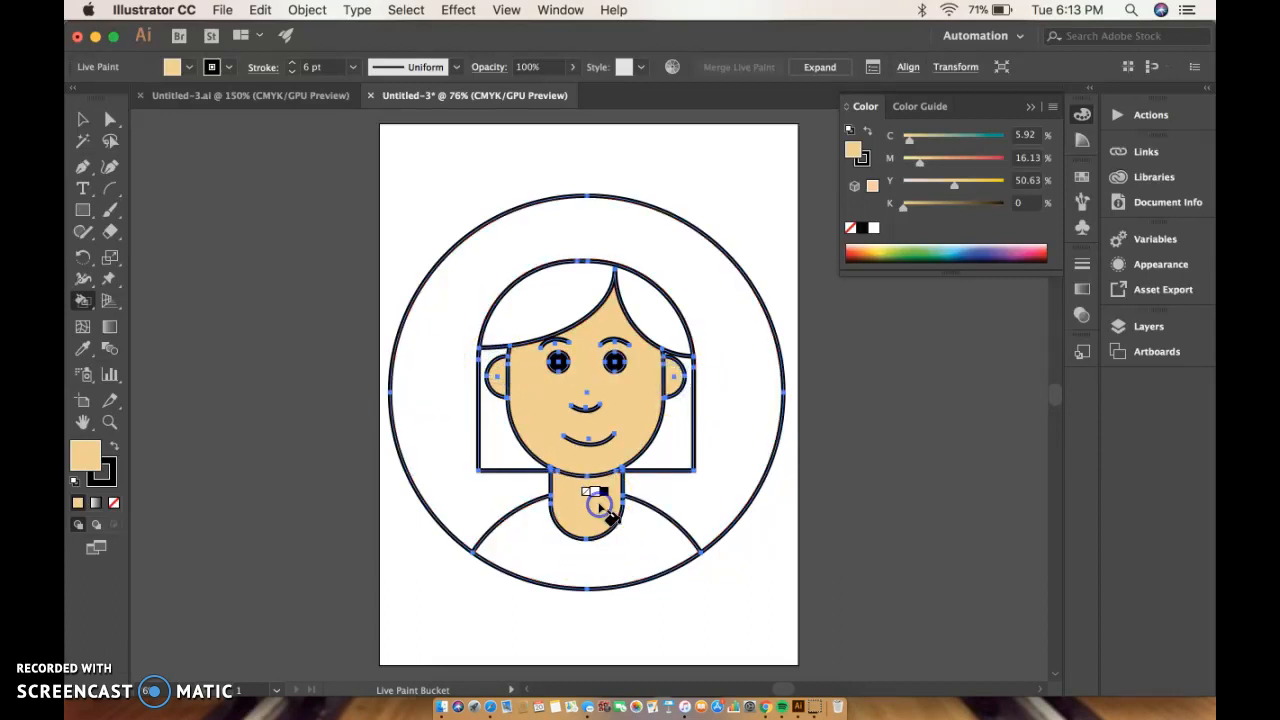
left_click(550, 290)
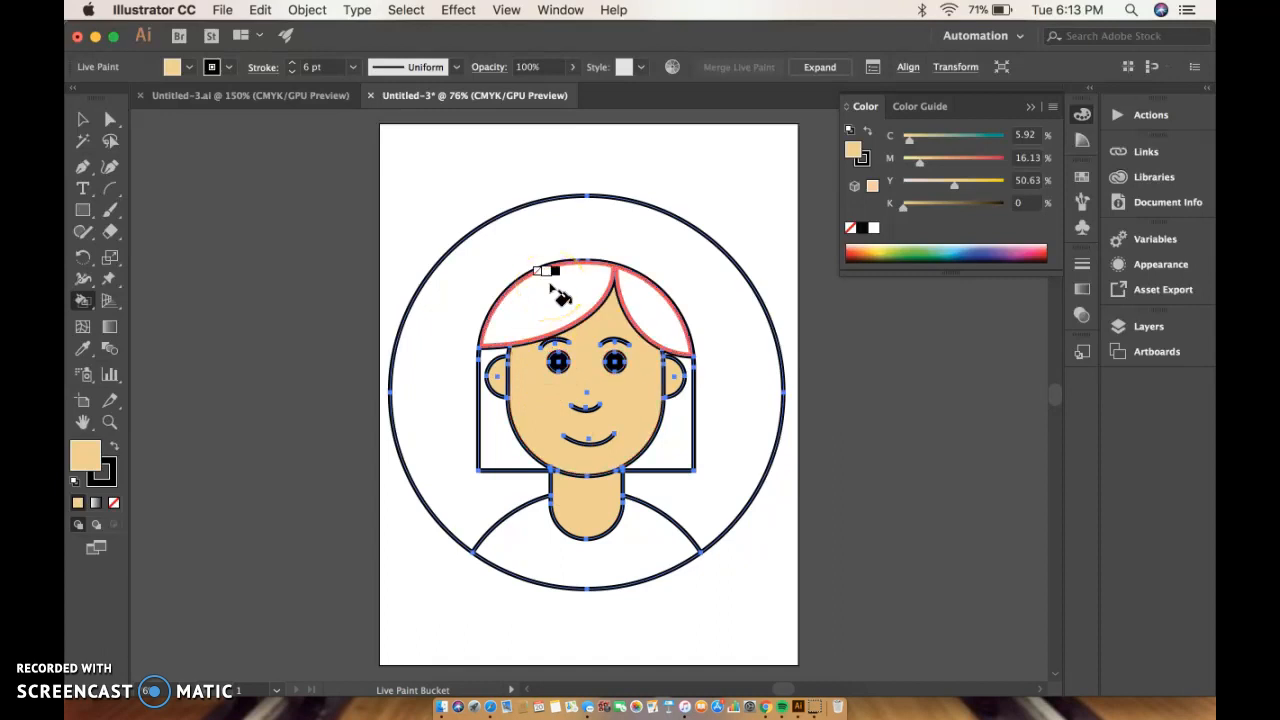
left_click(556, 290)
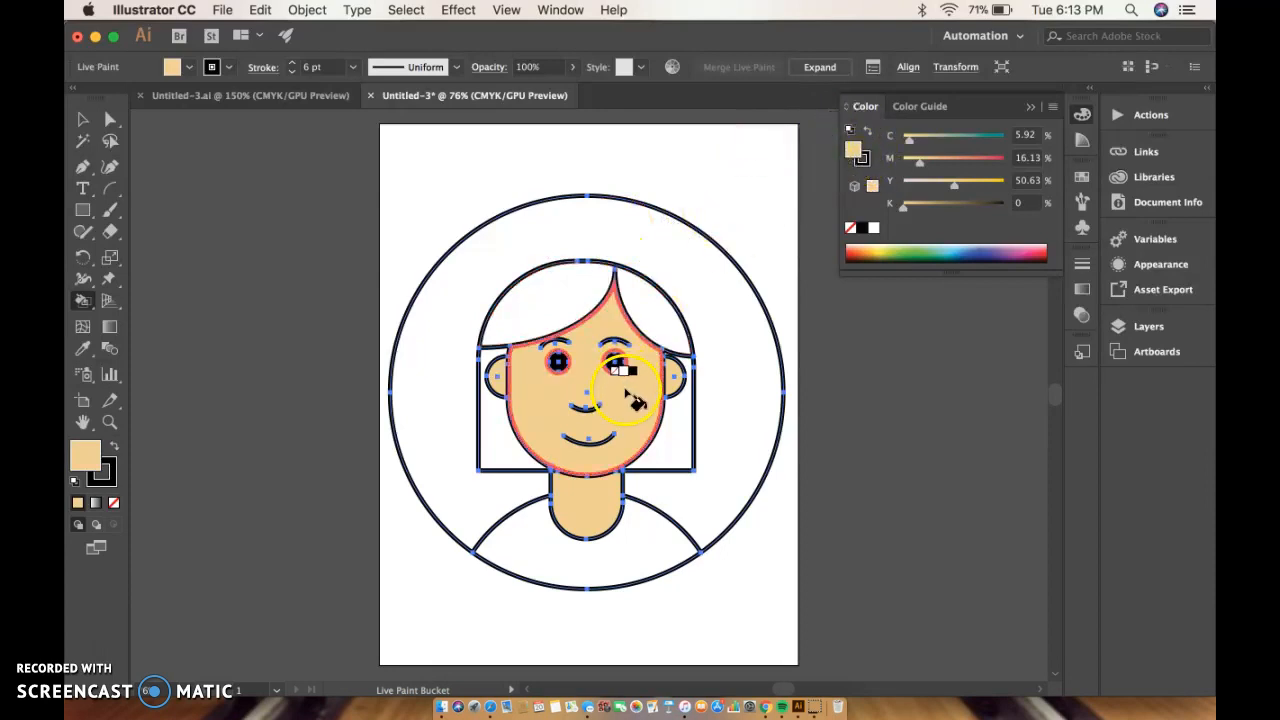
left_click(628, 376)
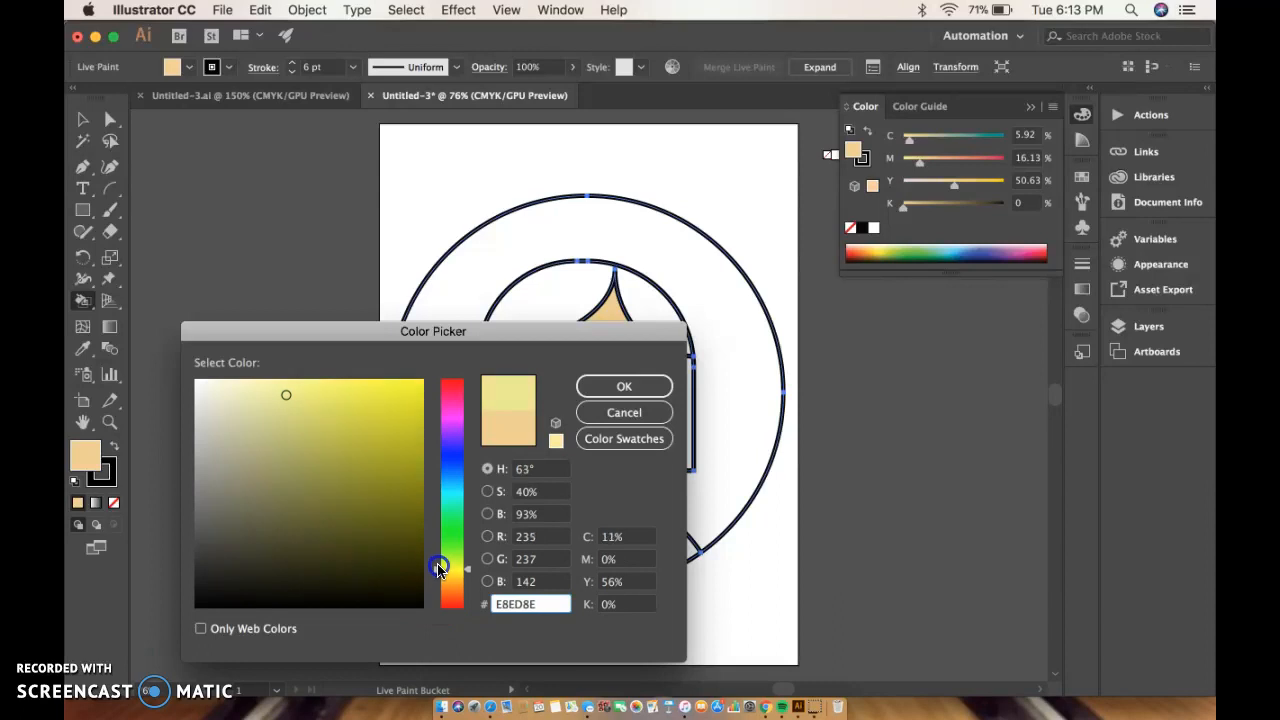
Choose a bright saturated yellow in the Color Picker and fill the hair with it
left_click(346, 392)
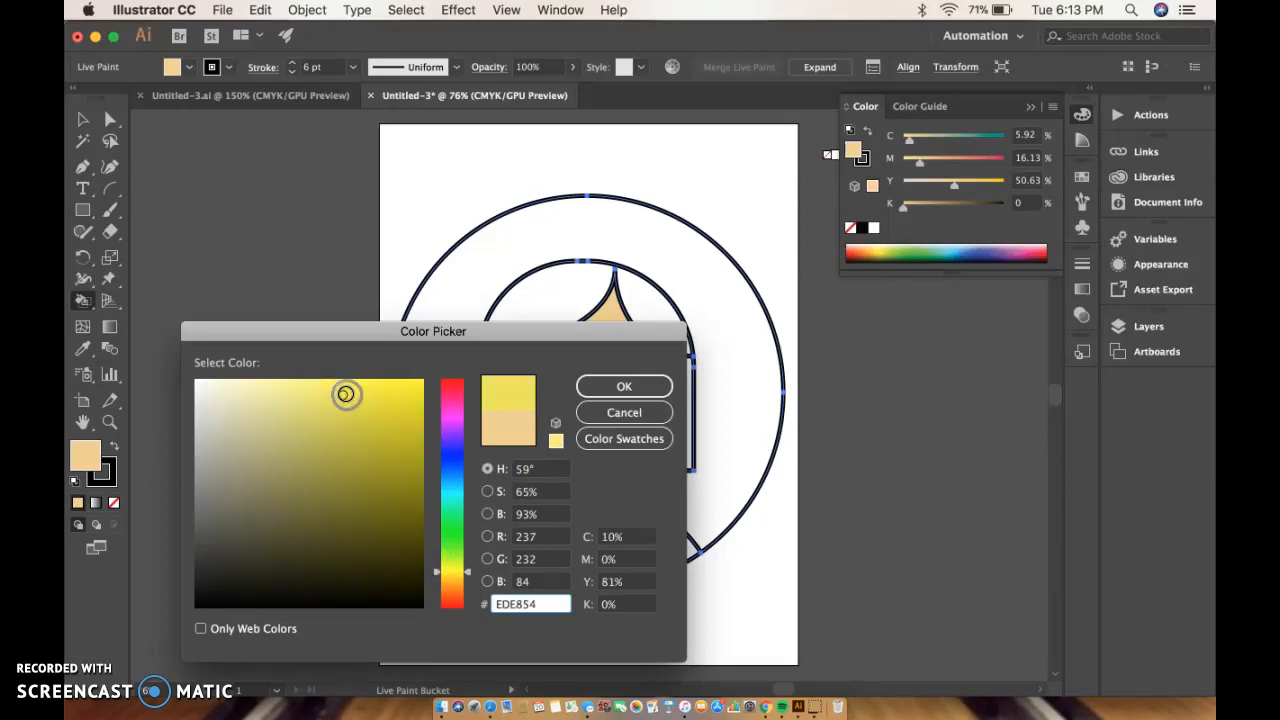
left_click(384, 390)
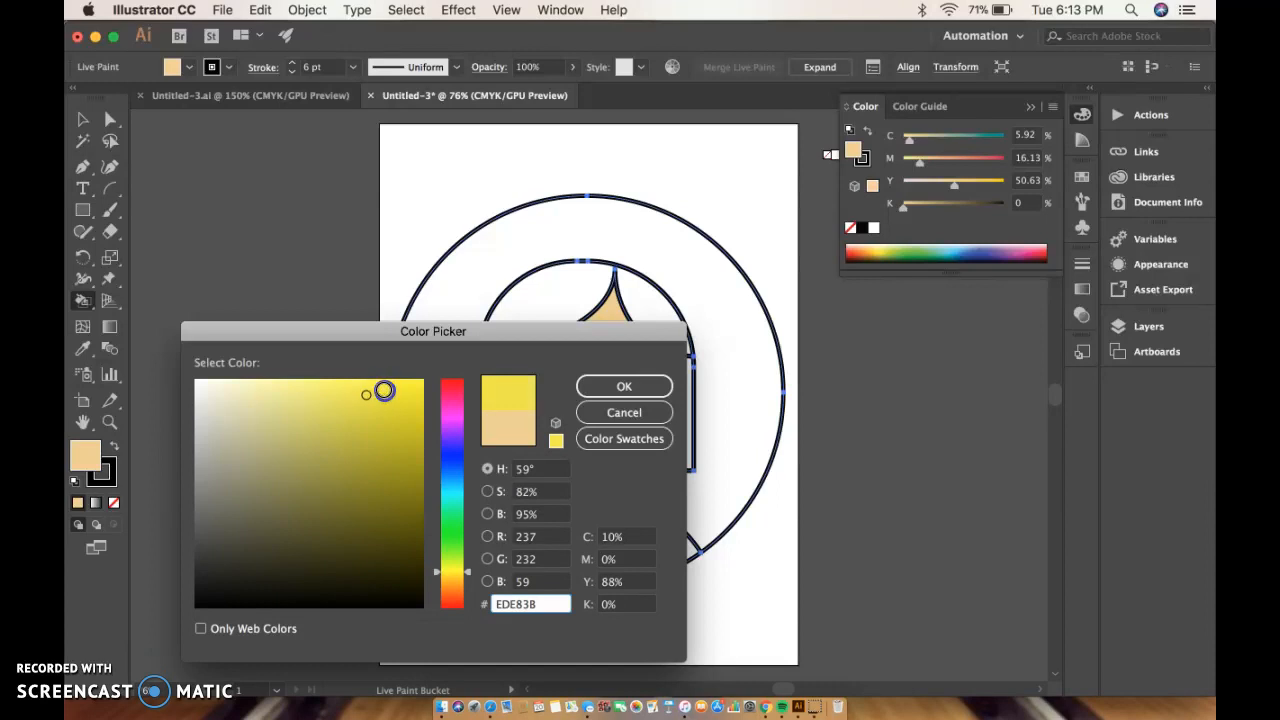
left_click(404, 390)
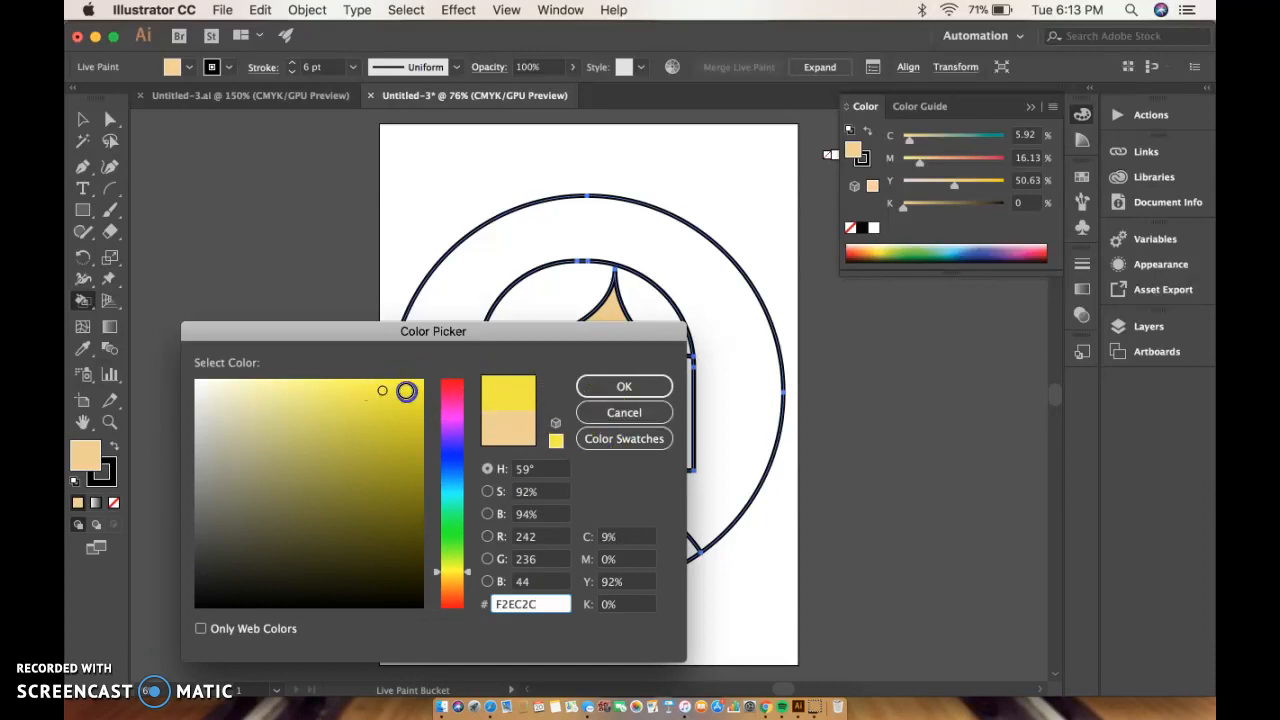
left_click(624, 386)
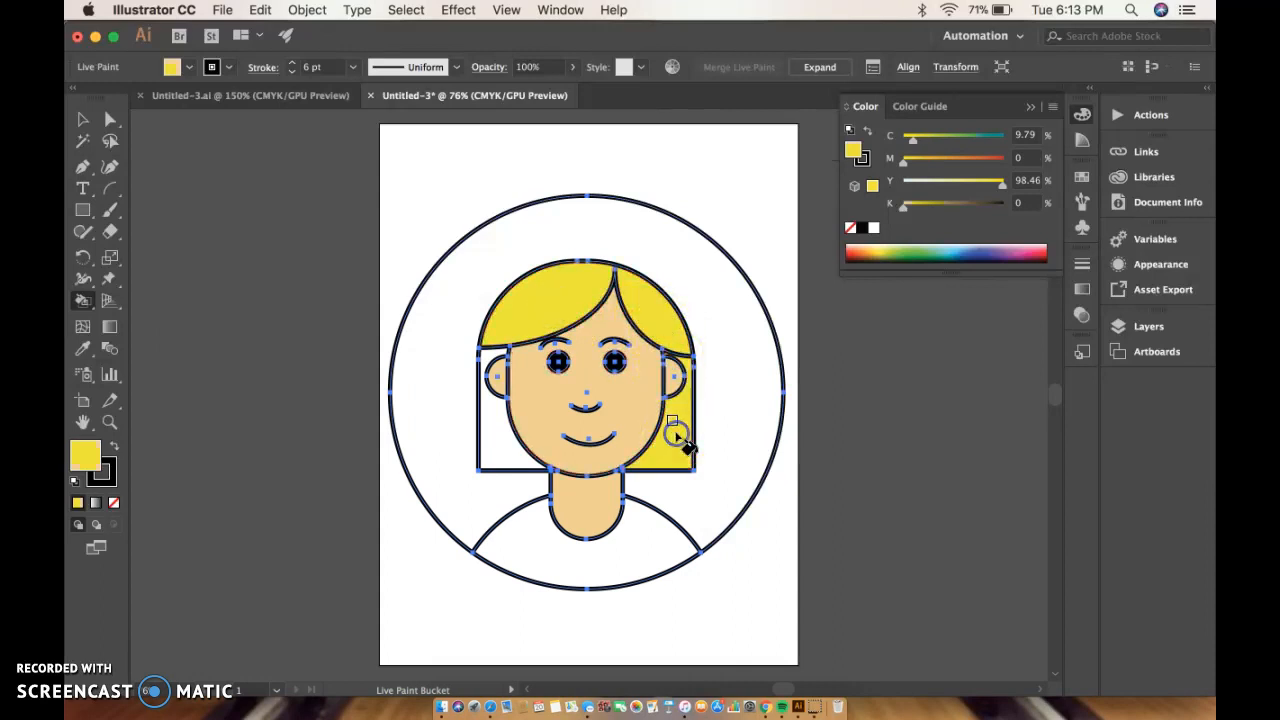
left_click(510, 440)
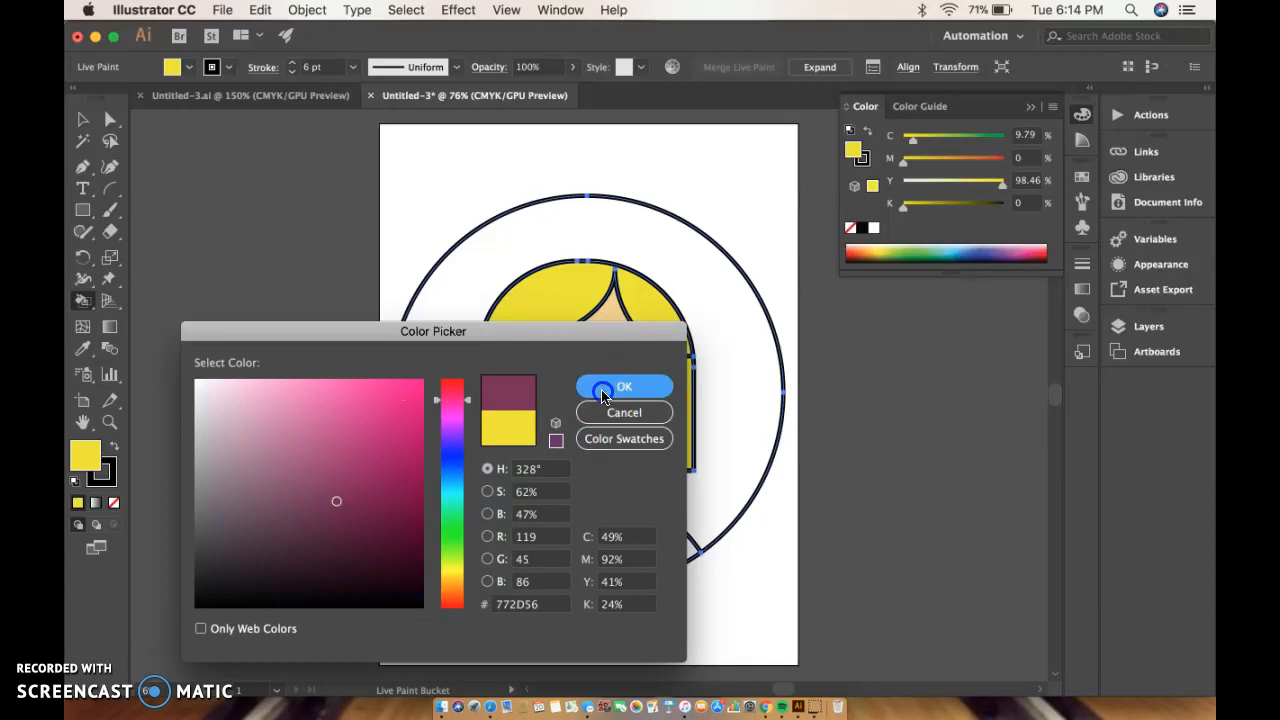
Fill the shirt with maroon and give the circle background a first light-blue fill
left_click(624, 388)
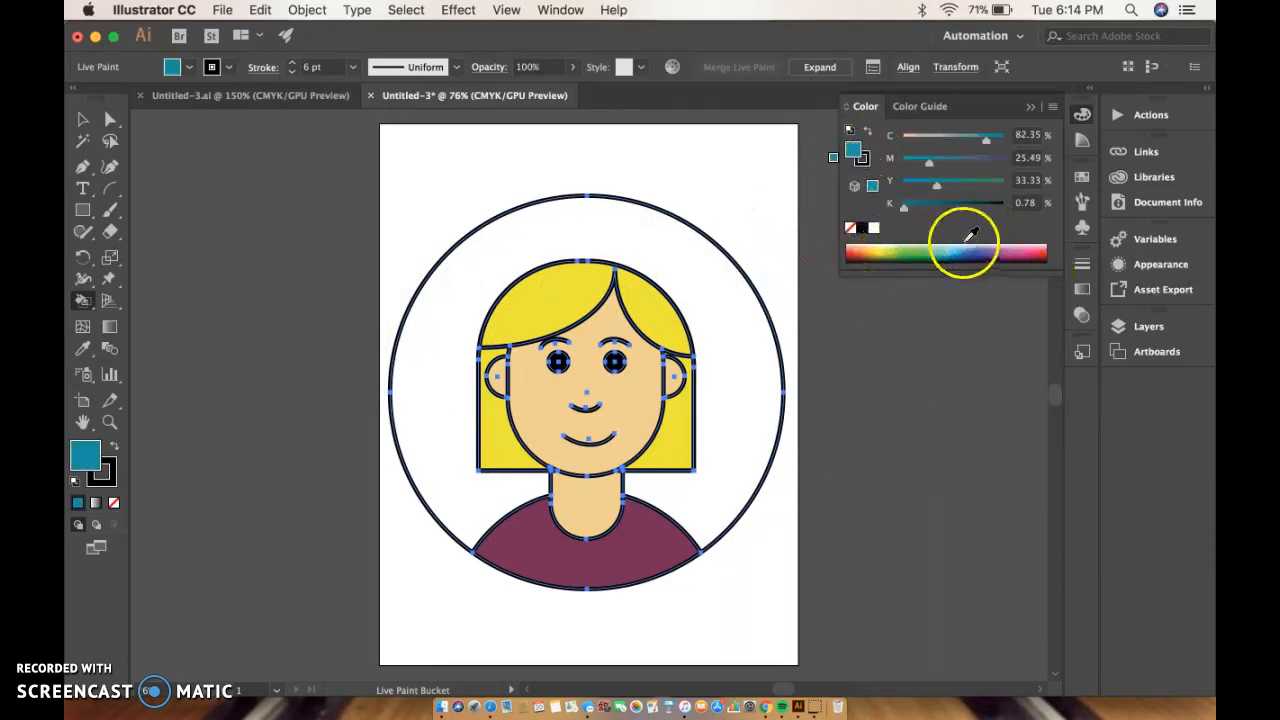
left_click(960, 252)
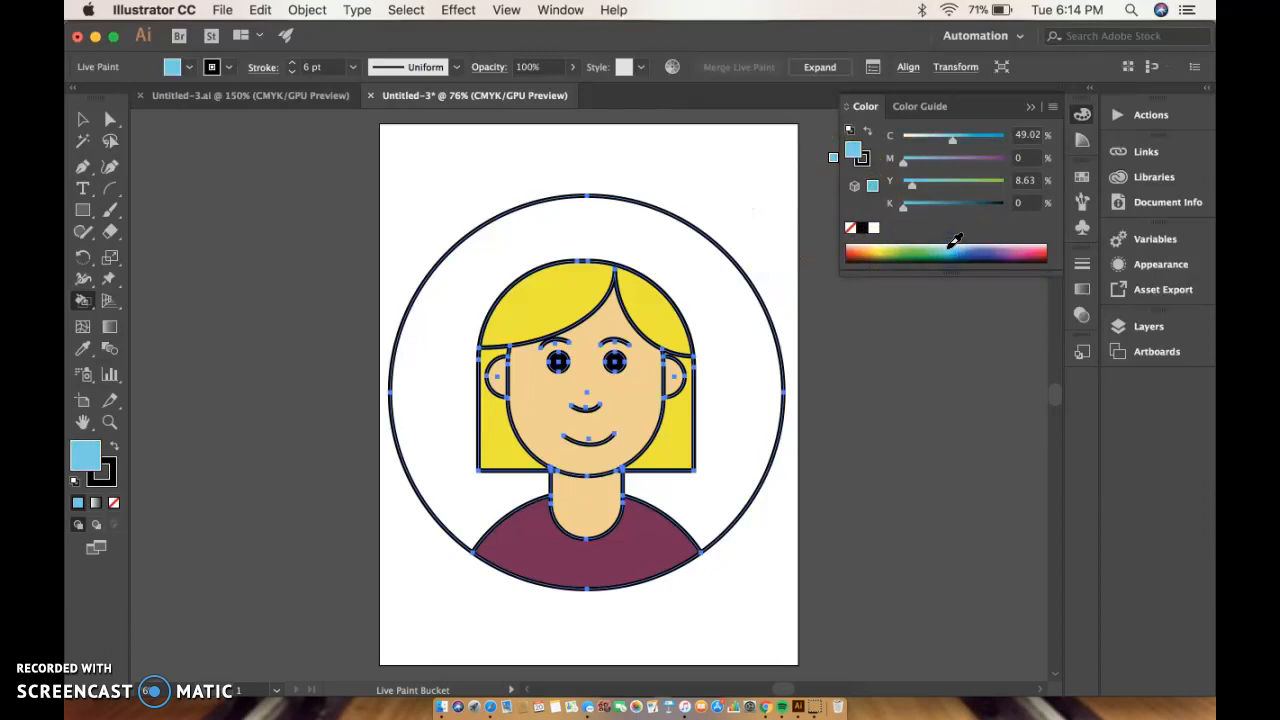
left_click(730, 340)
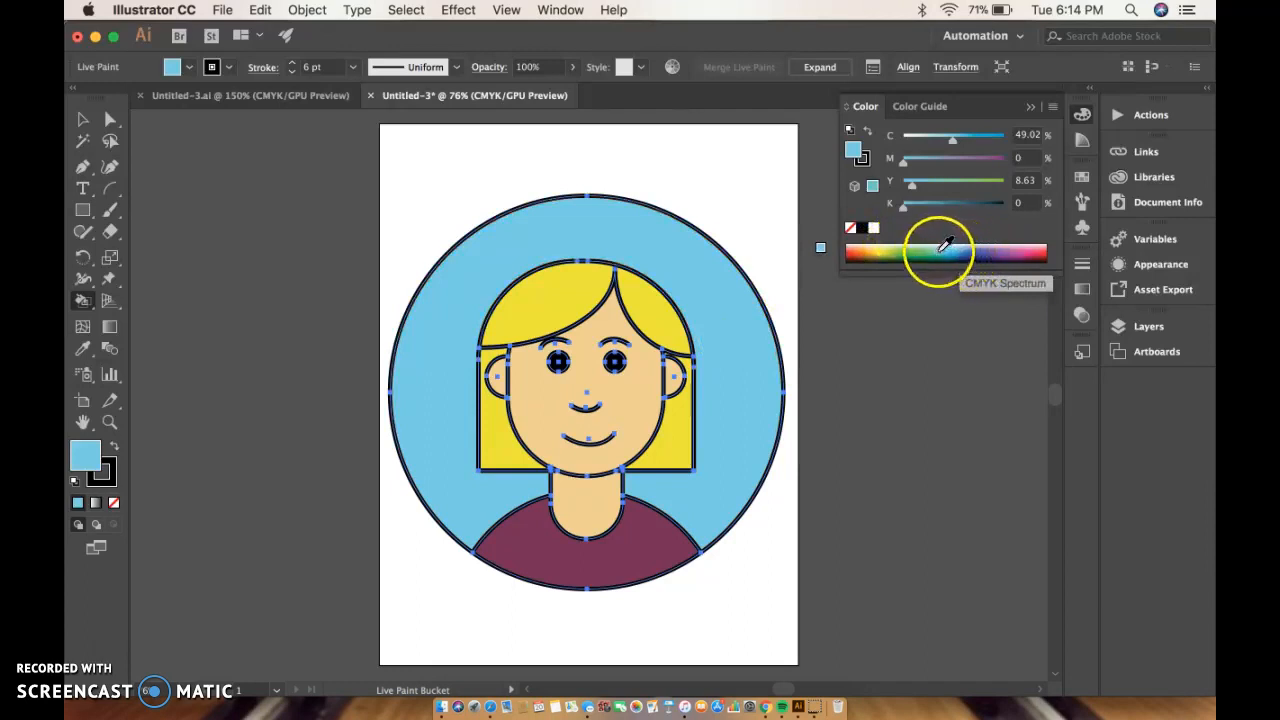
Repaint the circle background teal via the Color Picker and deselect the finished avatar
left_click(940, 252)
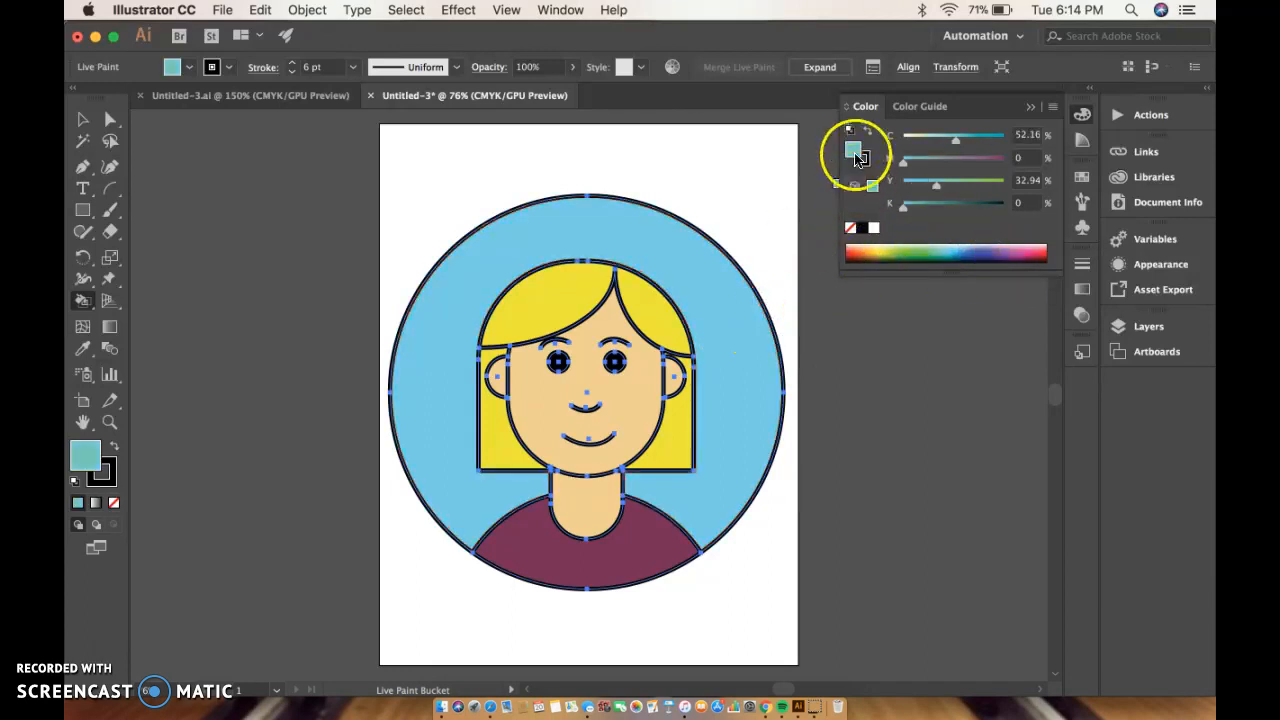
double_click(852, 152)
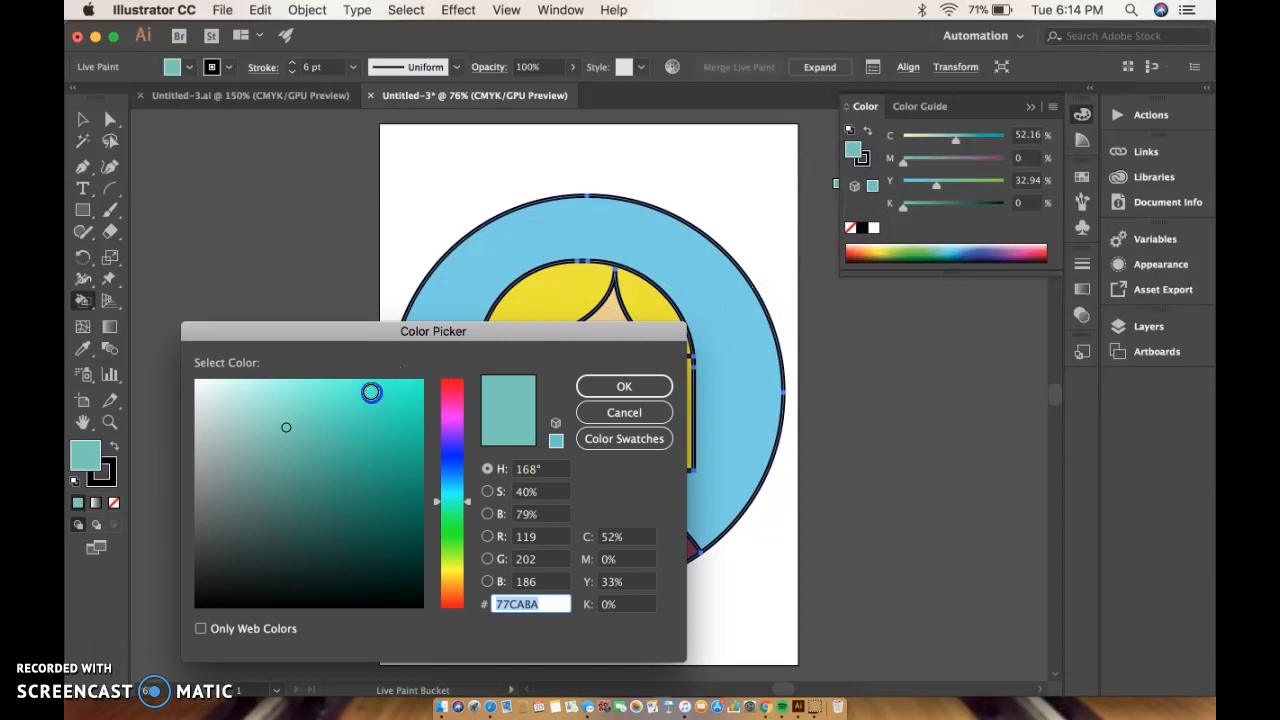
left_click(624, 386)
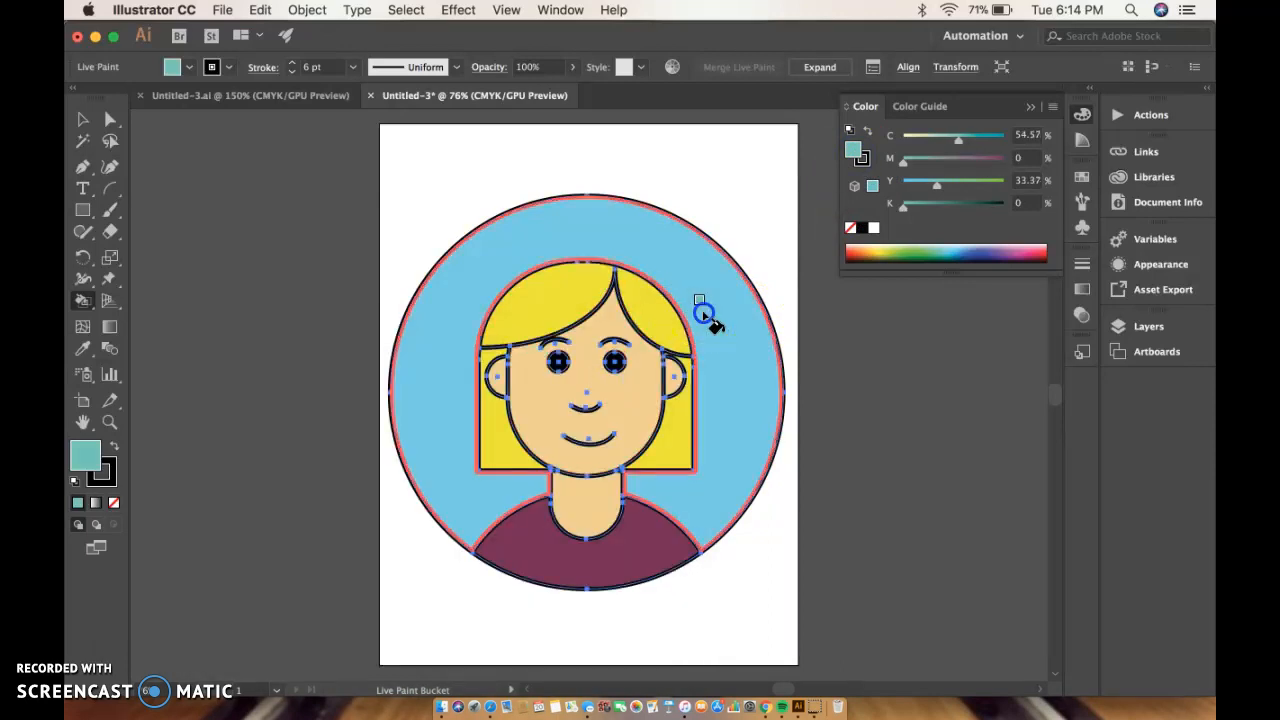
left_click(704, 316)
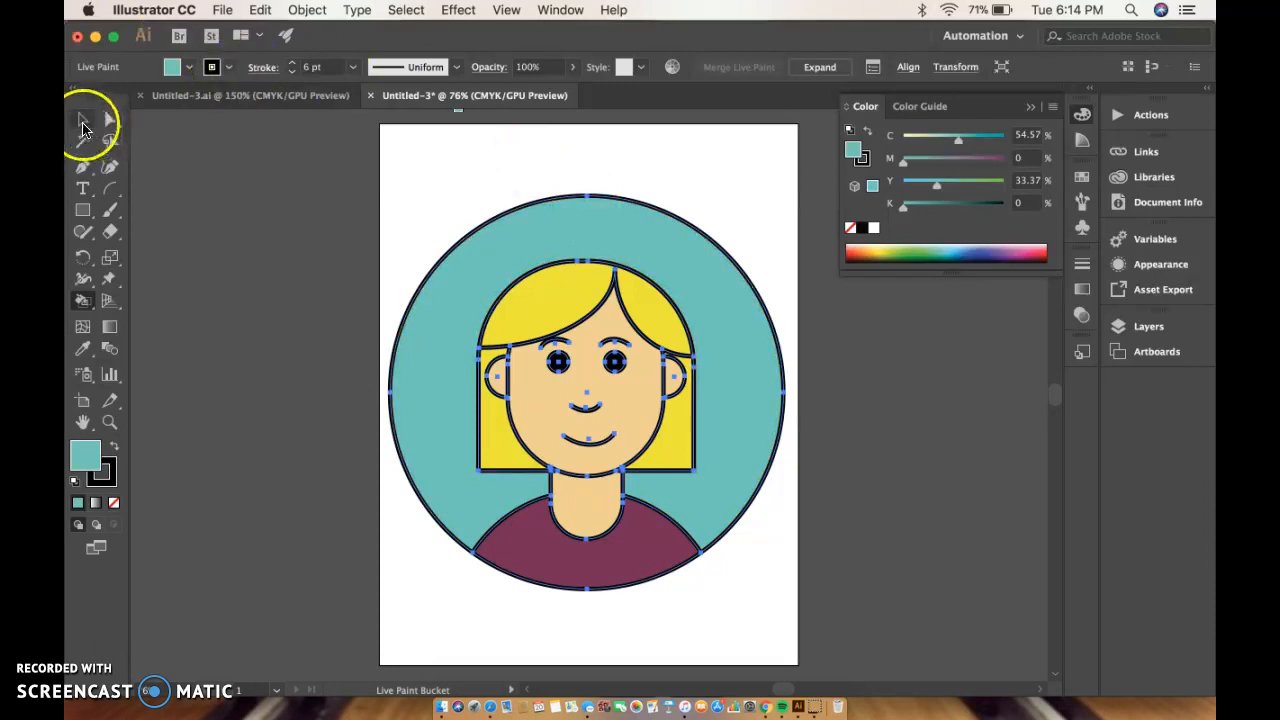
left_click(84, 120)
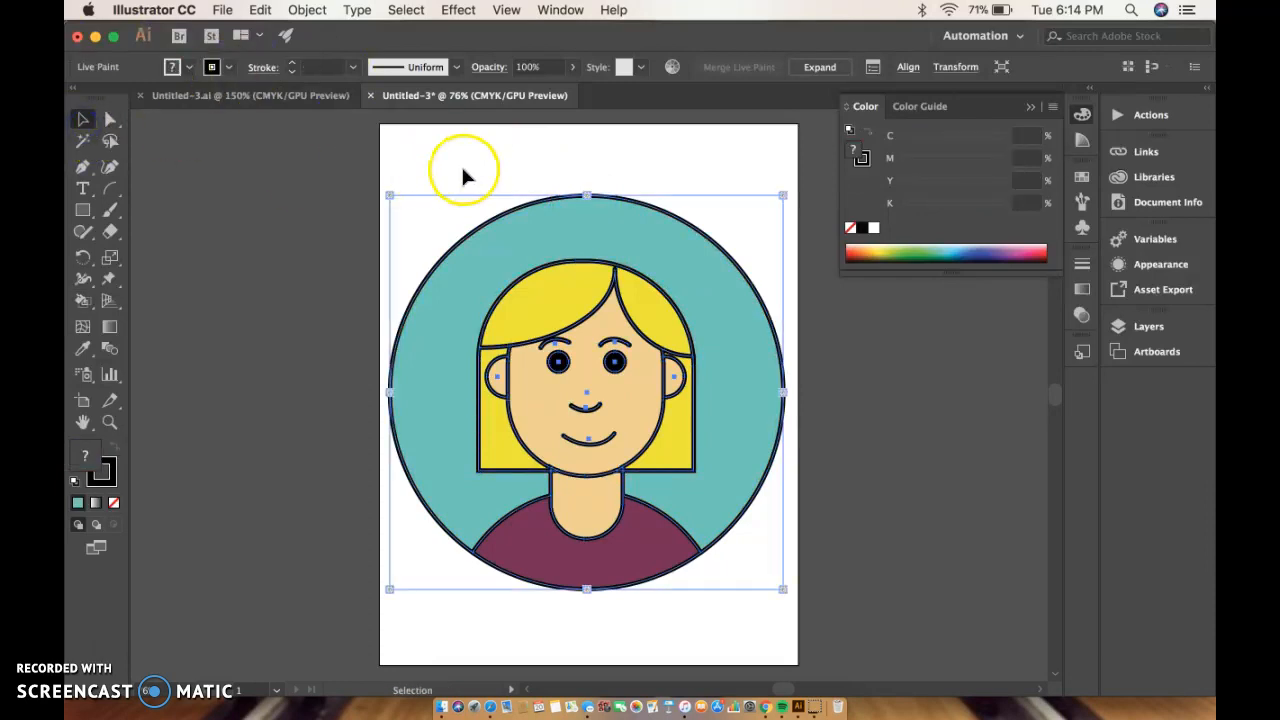
left_click(464, 172)
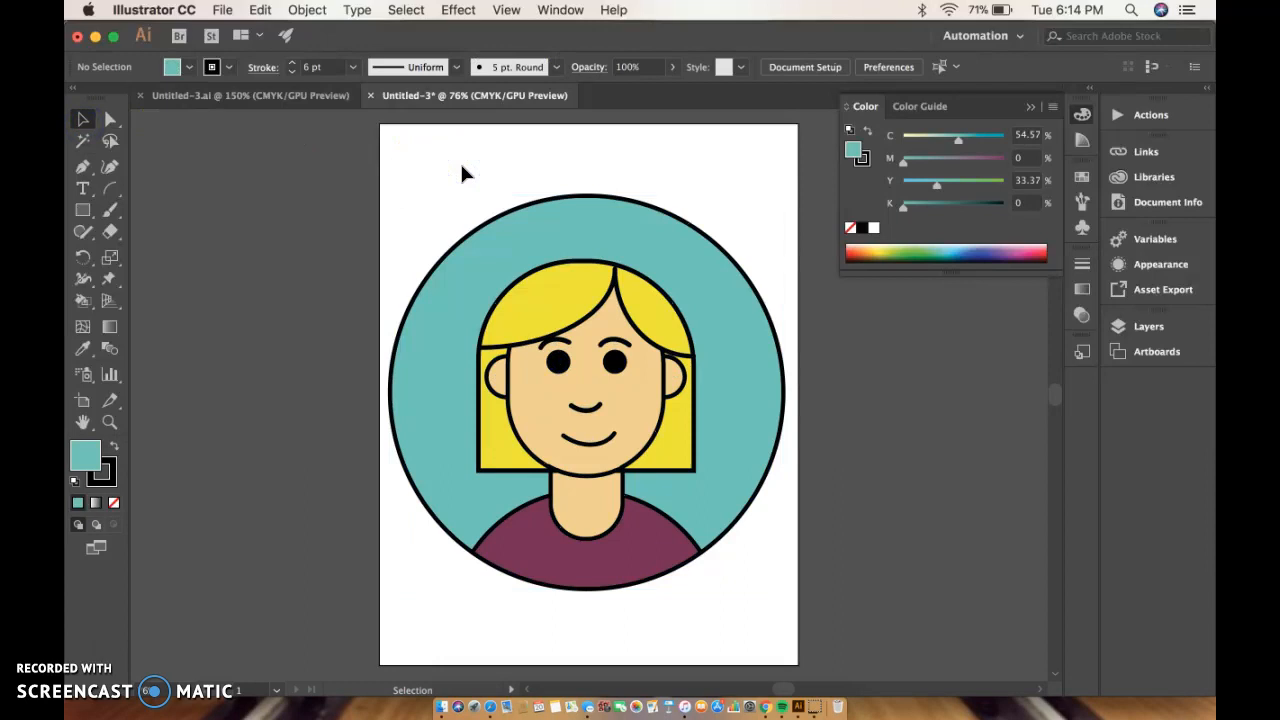